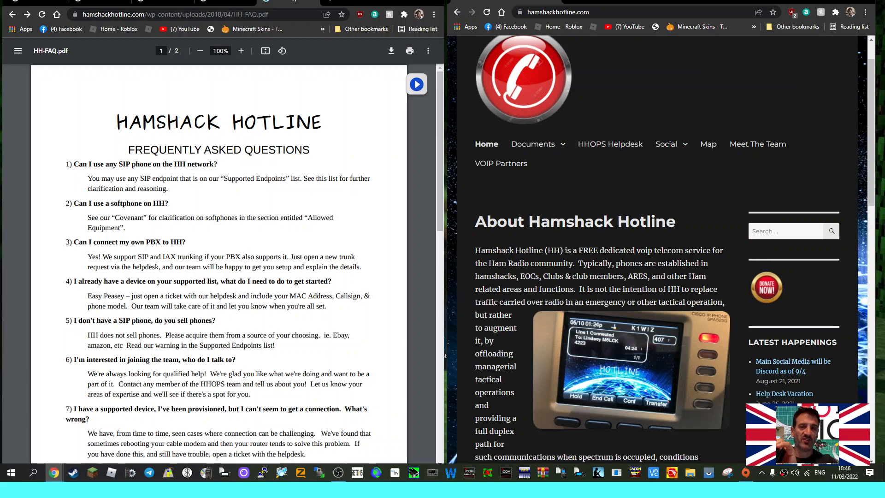
{"action": "mouse_move", "coordinate": [667, 202]}
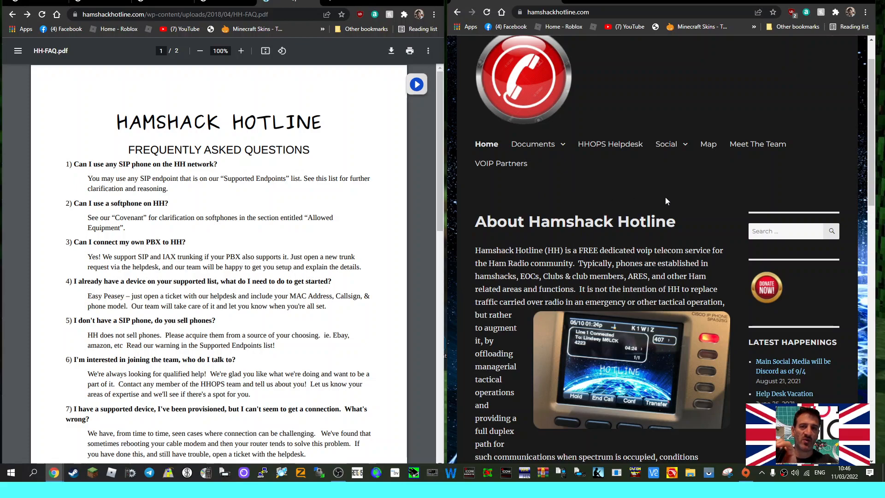
- Scroll up and down through the FAQ PDF, then click in the right-hand window
{"action": "scroll", "scroll_direction": "down", "scroll_amount": 3}
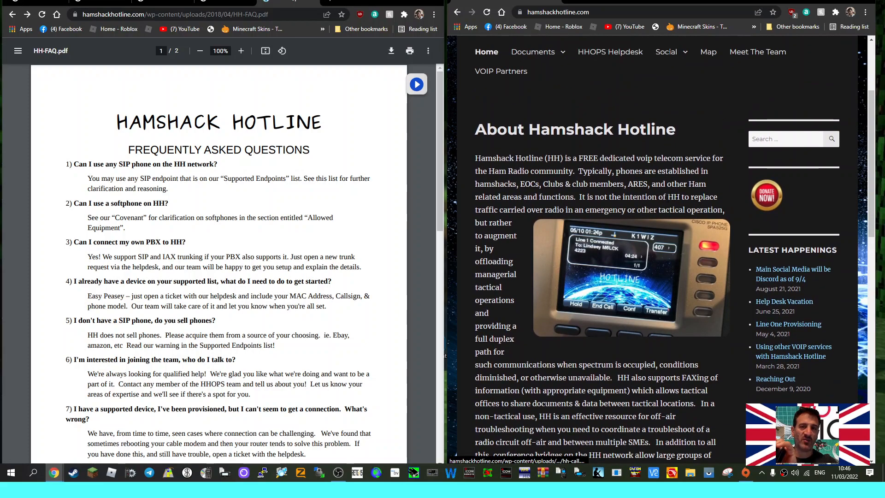
{"action": "mouse_move", "coordinate": [247, 204]}
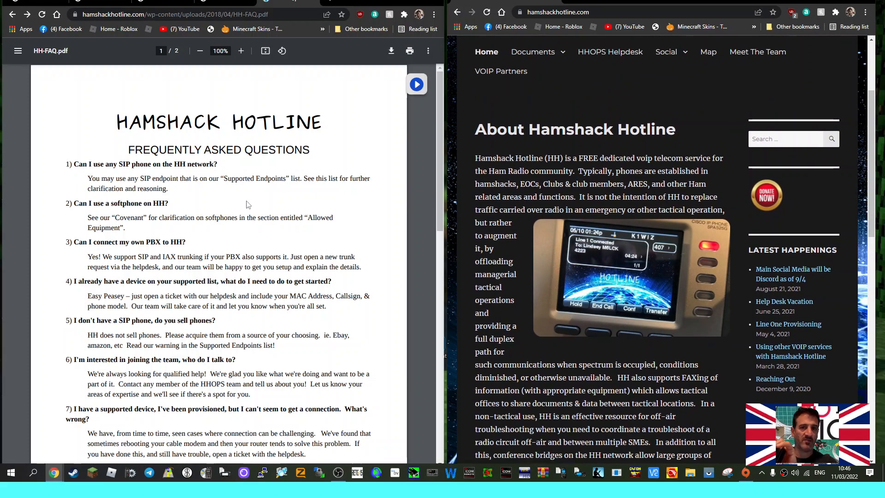
{"action": "mouse_move", "coordinate": [248, 179]}
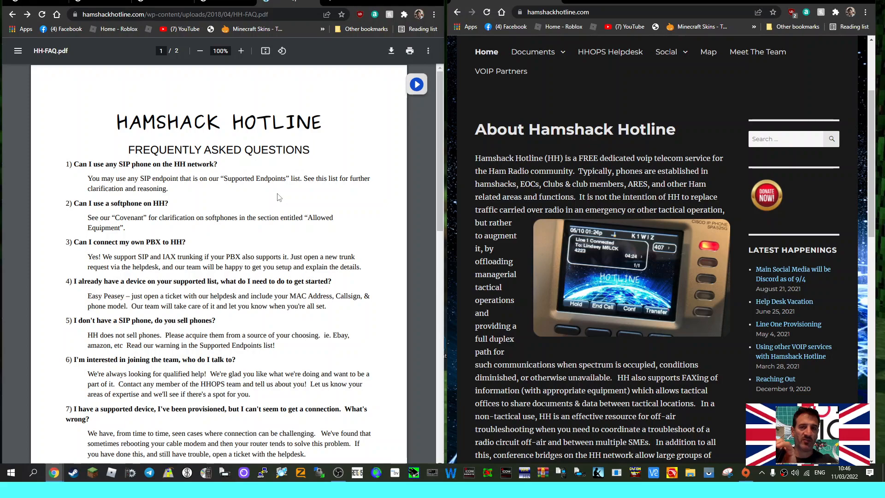
{"action": "scroll", "scroll_direction": "down", "scroll_amount": 3}
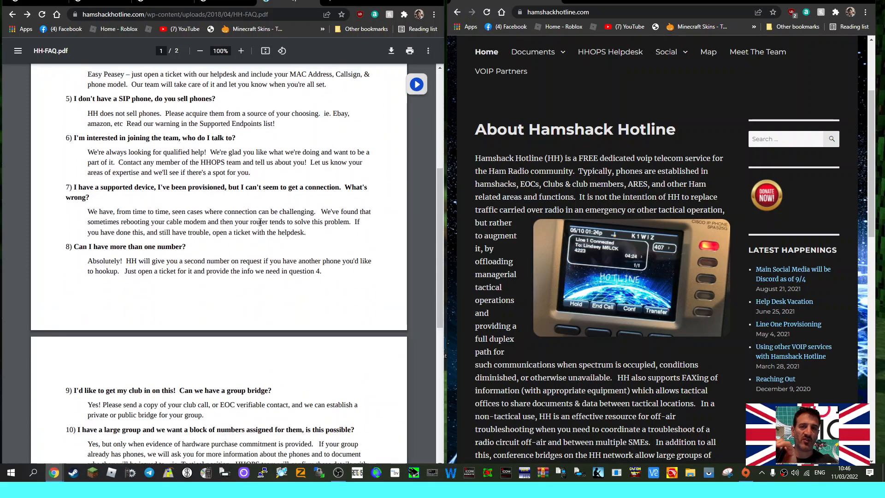
{"action": "scroll", "scroll_direction": "up", "scroll_amount": 3}
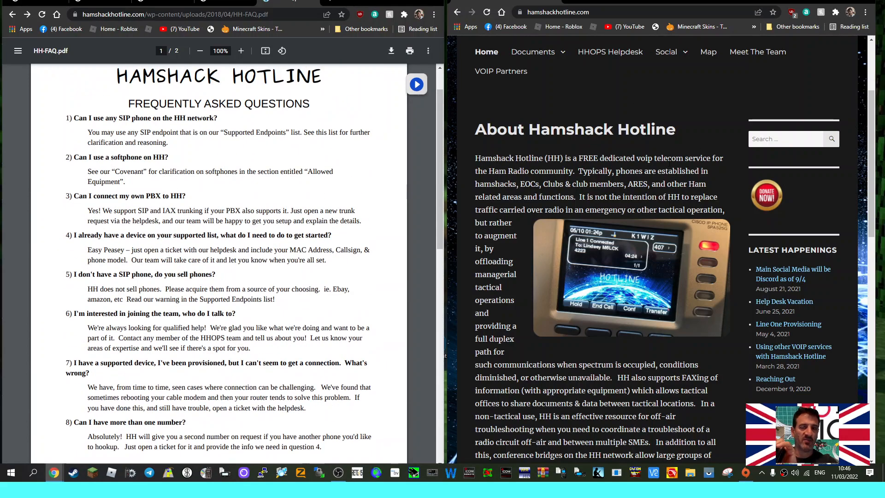
{"action": "scroll", "scroll_direction": "up", "scroll_amount": 3}
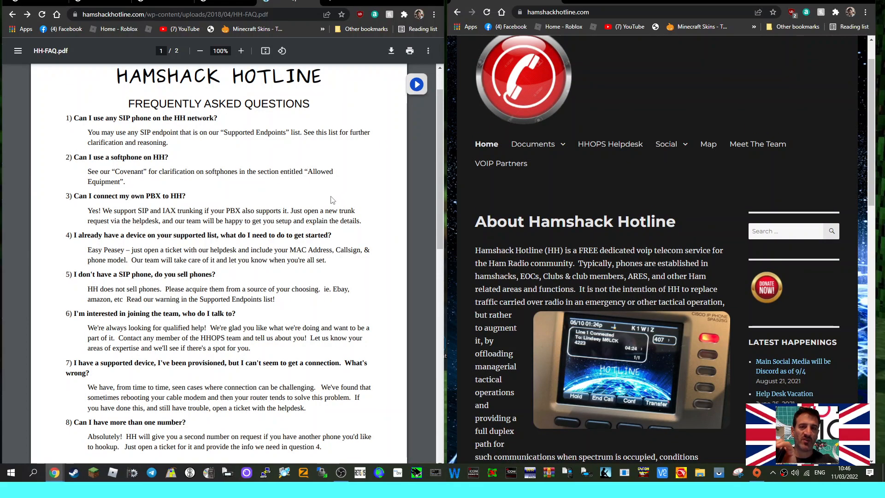
{"action": "scroll", "scroll_direction": "down", "scroll_amount": 3}
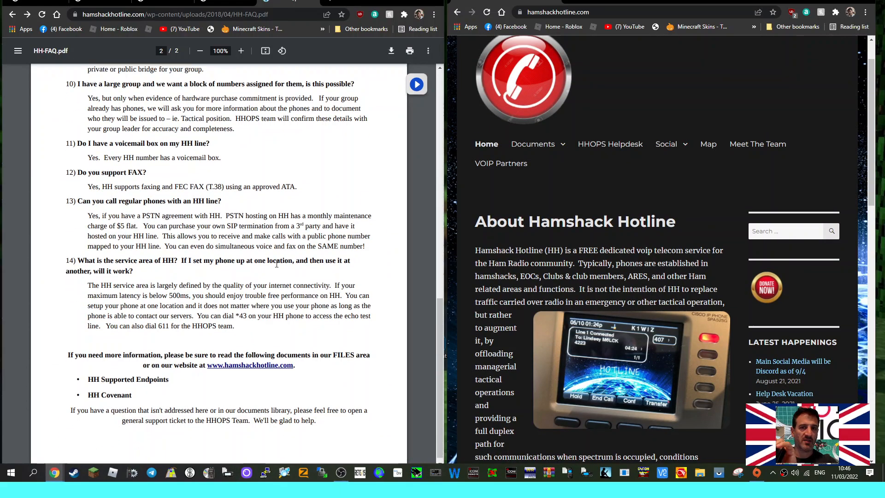
{"action": "scroll", "scroll_direction": "up", "scroll_amount": 3}
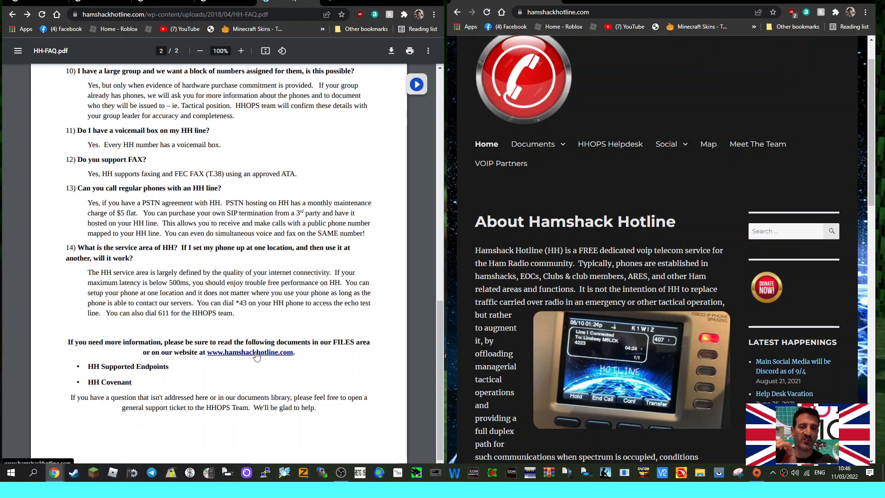
{"action": "mouse_move", "coordinate": [771, 206]}
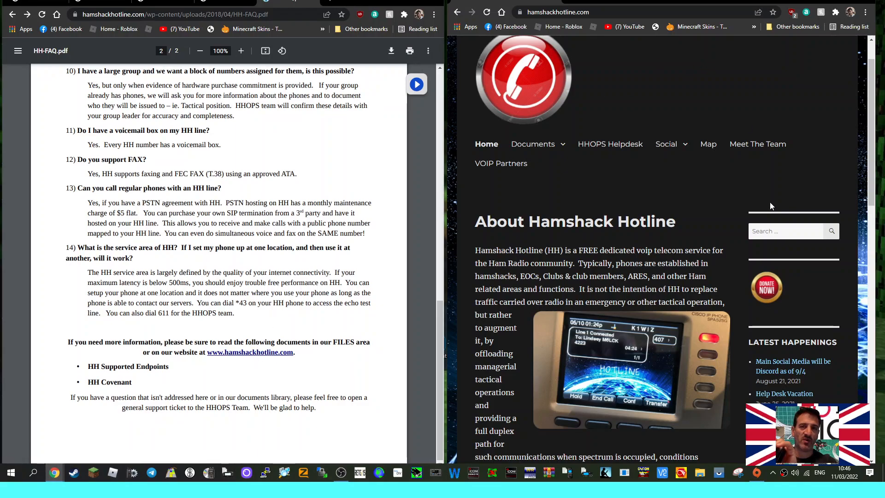
{"action": "scroll", "scroll_direction": "up", "scroll_amount": 3}
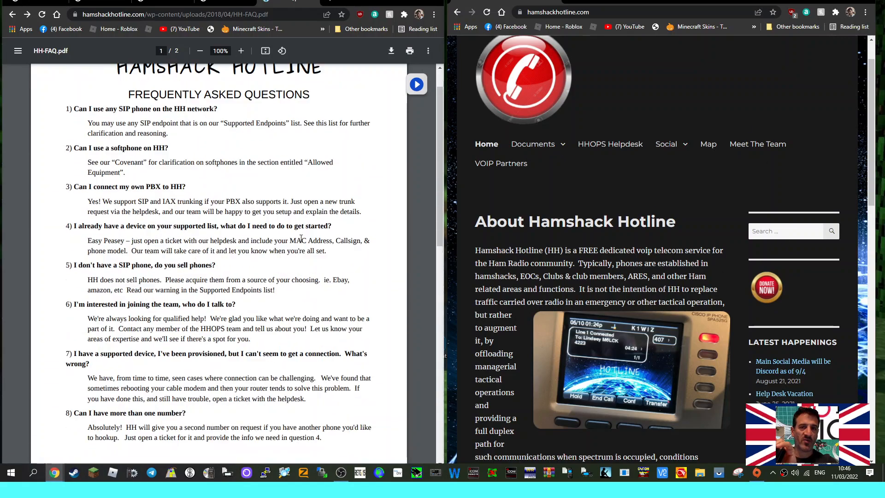
{"action": "scroll", "scroll_direction": "up", "scroll_amount": 3}
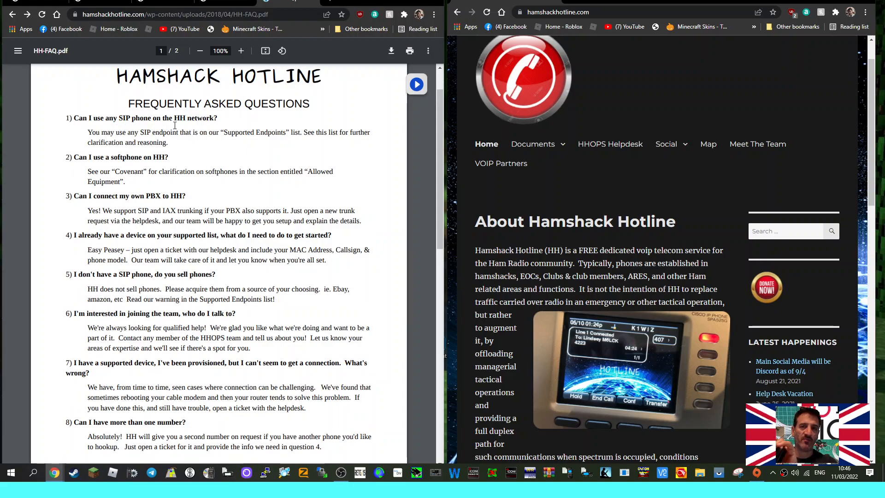
{"action": "mouse_move", "coordinate": [211, 157]}
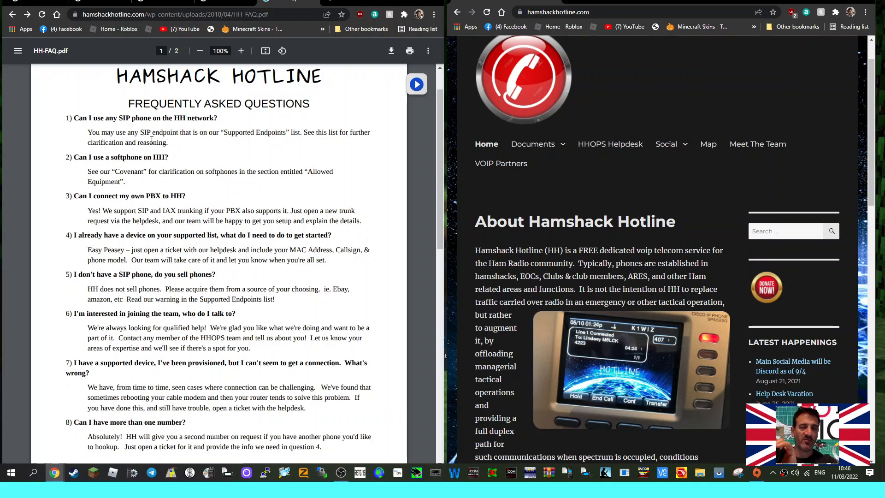
{"action": "mouse_move", "coordinate": [197, 146]}
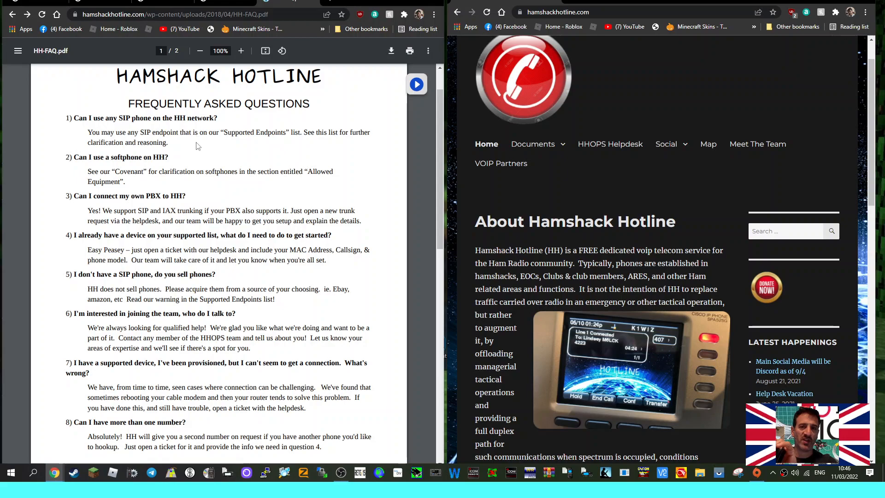
{"action": "mouse_move", "coordinate": [290, 147]}
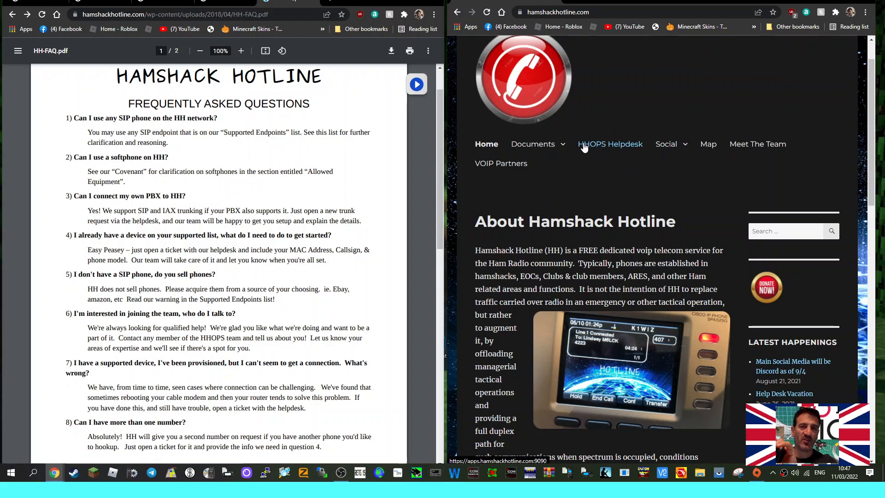
{"action": "left_click", "coordinate": [667, 144]}
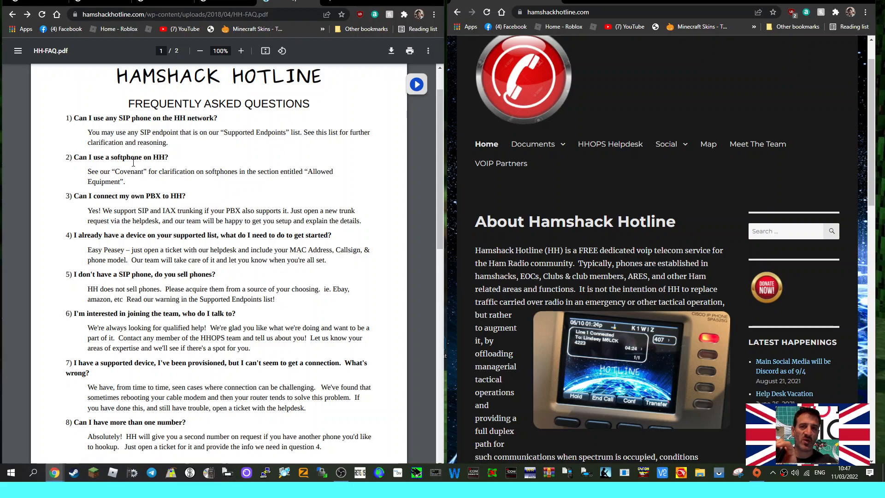
{"action": "mouse_move", "coordinate": [245, 188]}
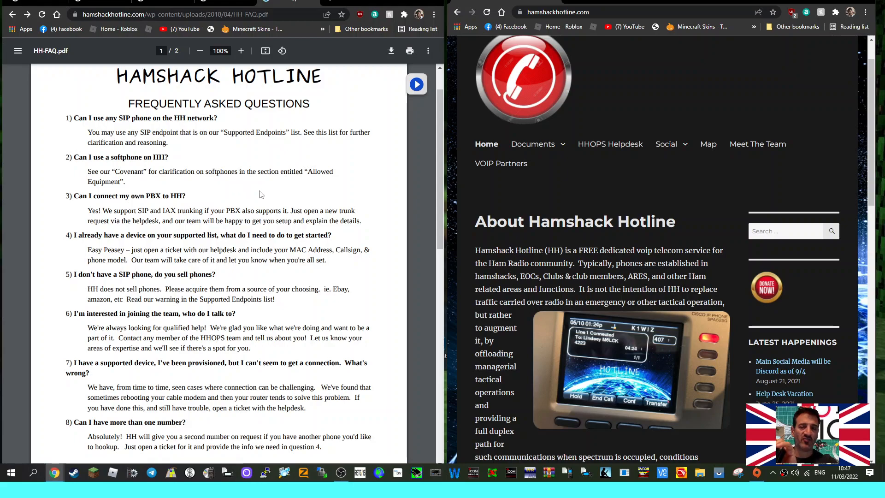
{"action": "mouse_move", "coordinate": [130, 188]}
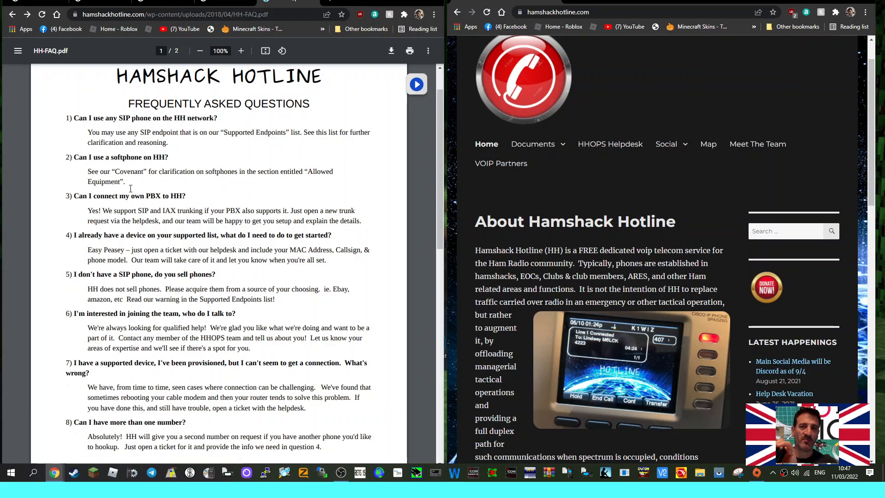
{"action": "mouse_move", "coordinate": [327, 185]}
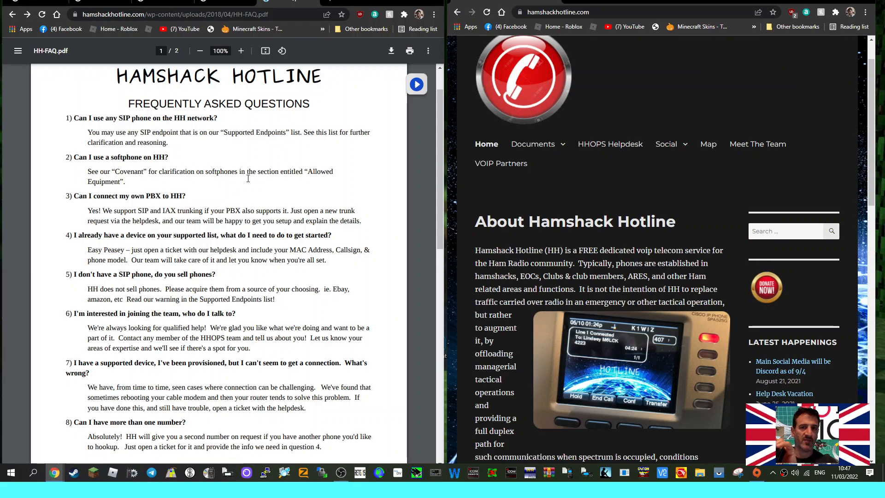
{"action": "mouse_move", "coordinate": [211, 158]}
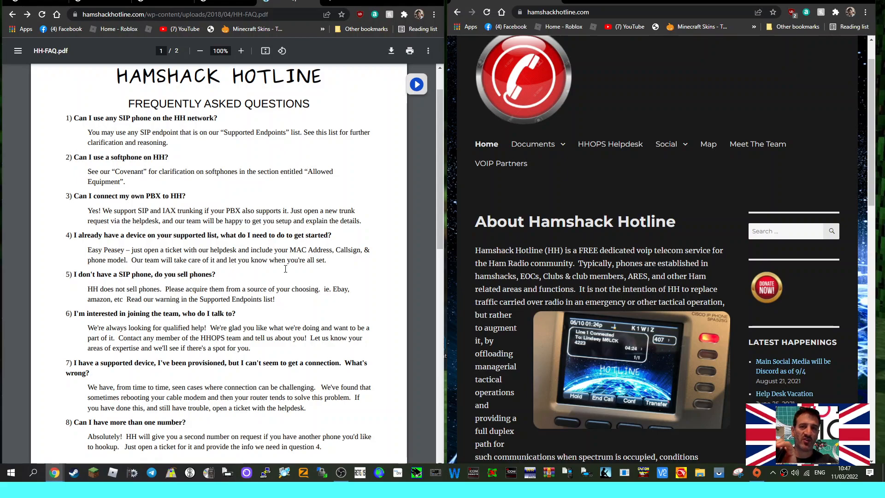
{"action": "mouse_move", "coordinate": [611, 144]}
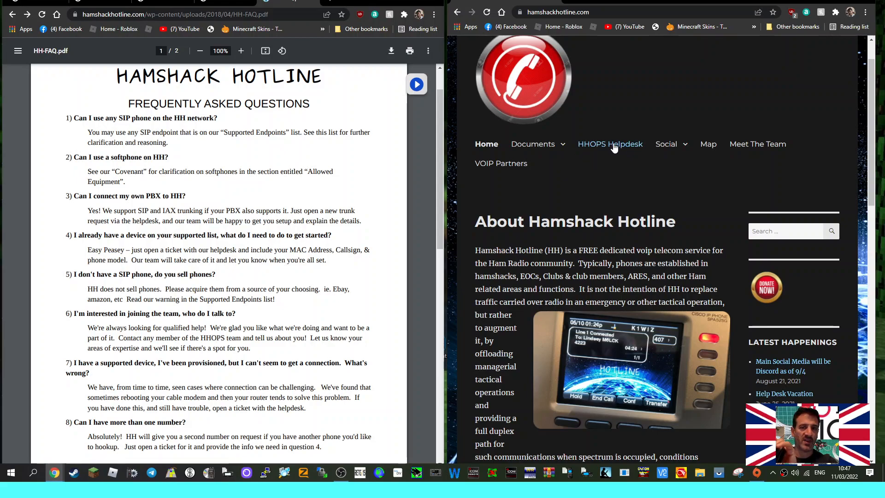
- Open HHOPS Helpdesk, view the new-ticket form unfilled, then return to Support Center Home
{"action": "left_click", "coordinate": [611, 144]}
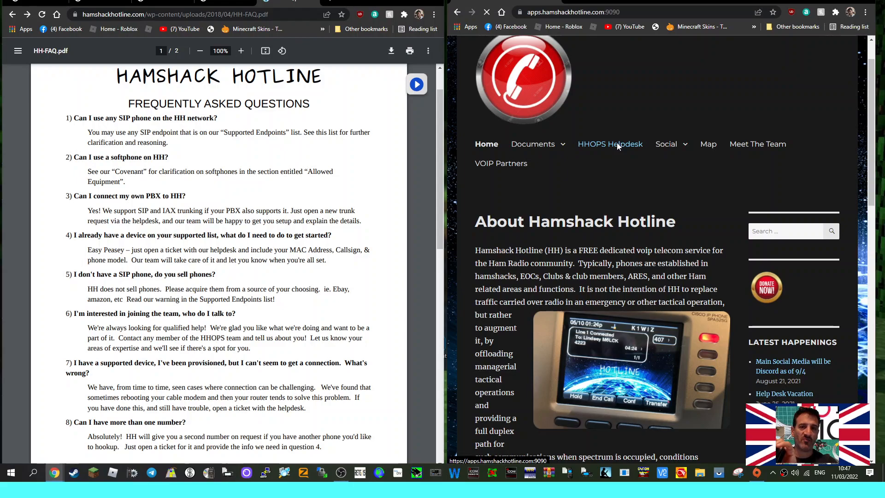
{"action": "left_click", "coordinate": [610, 144]}
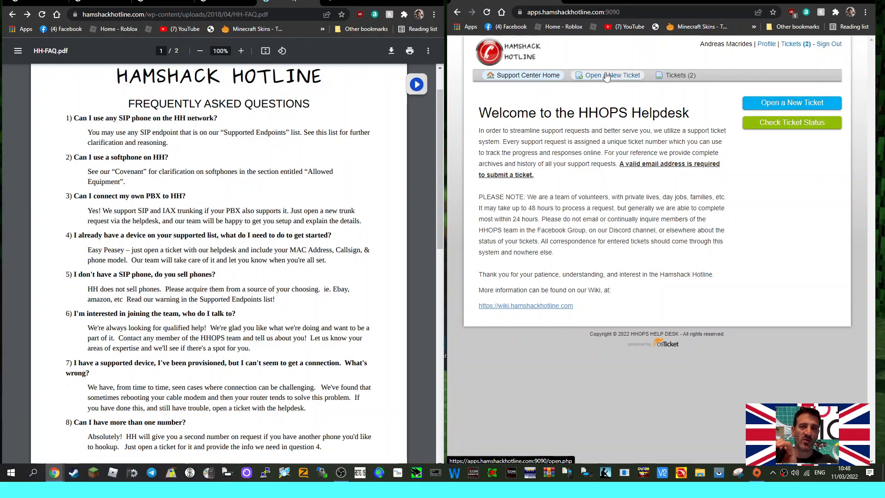
{"action": "left_click", "coordinate": [612, 75]}
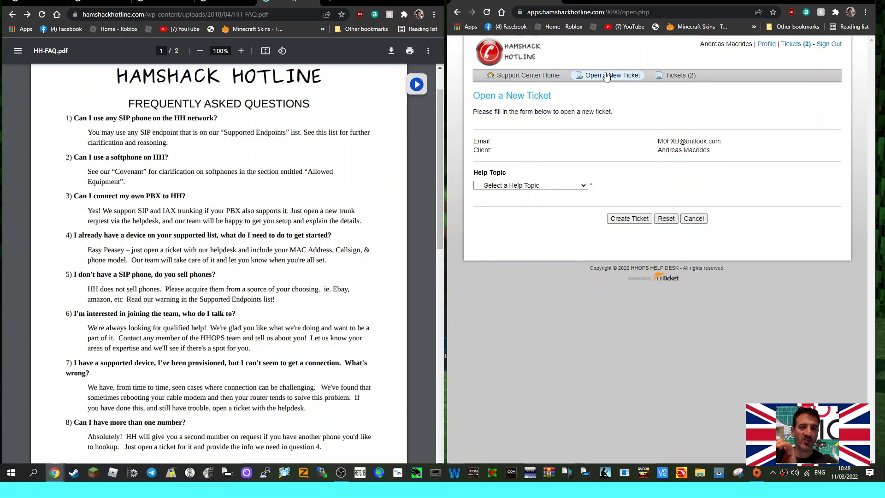
{"action": "left_click", "coordinate": [529, 185]}
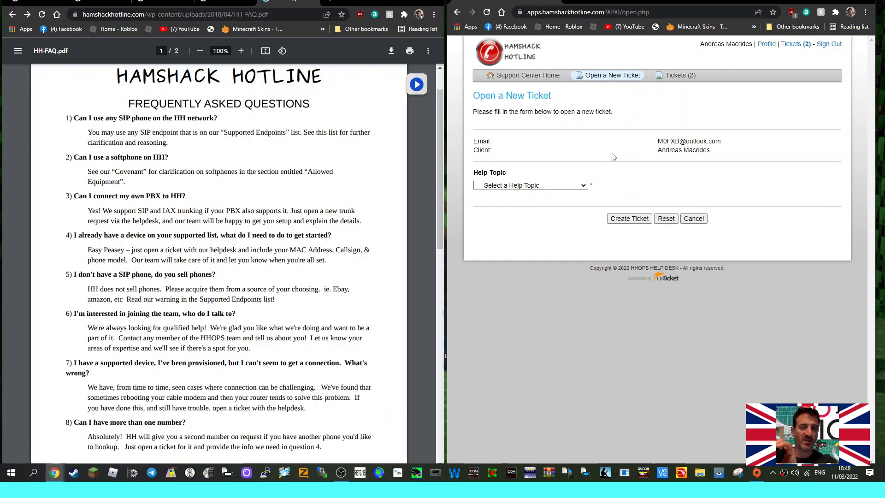
{"action": "mouse_move", "coordinate": [565, 270]}
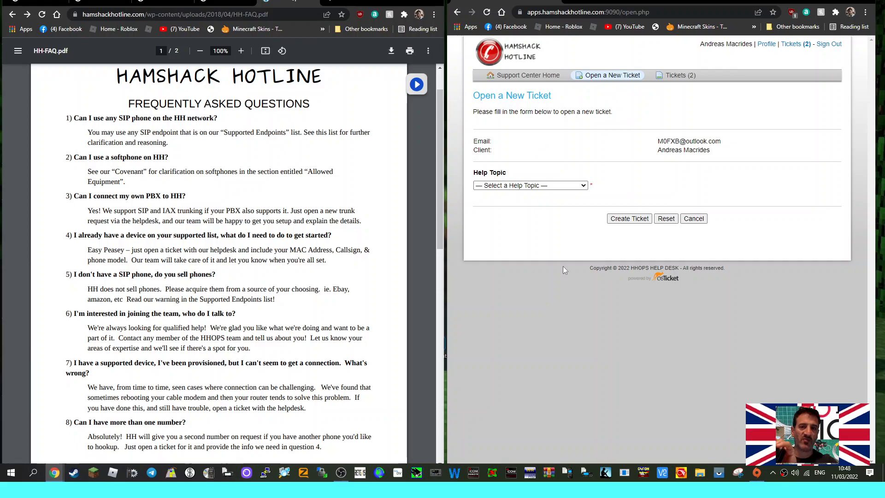
{"action": "mouse_move", "coordinate": [526, 75]}
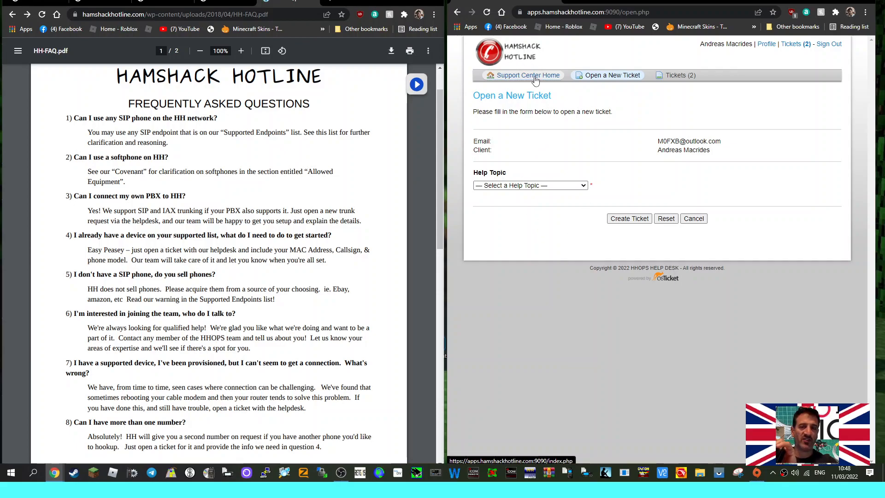
{"action": "left_click", "coordinate": [527, 75]}
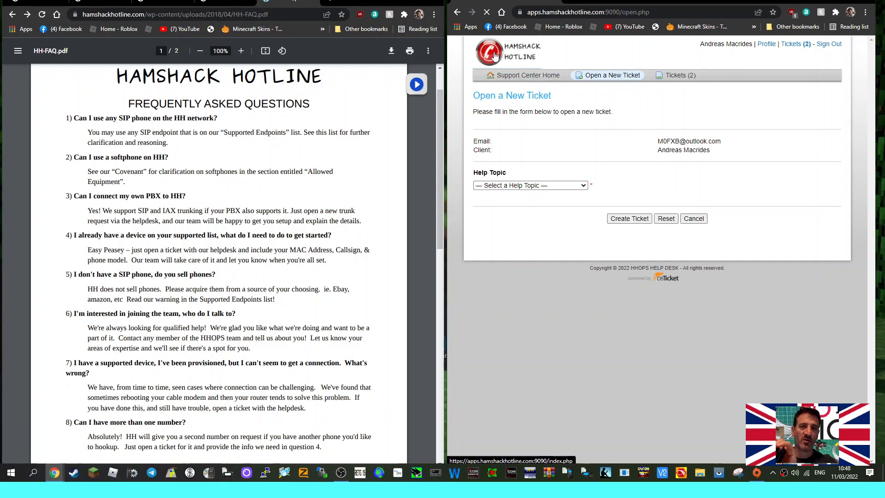
{"action": "left_click", "coordinate": [526, 75]}
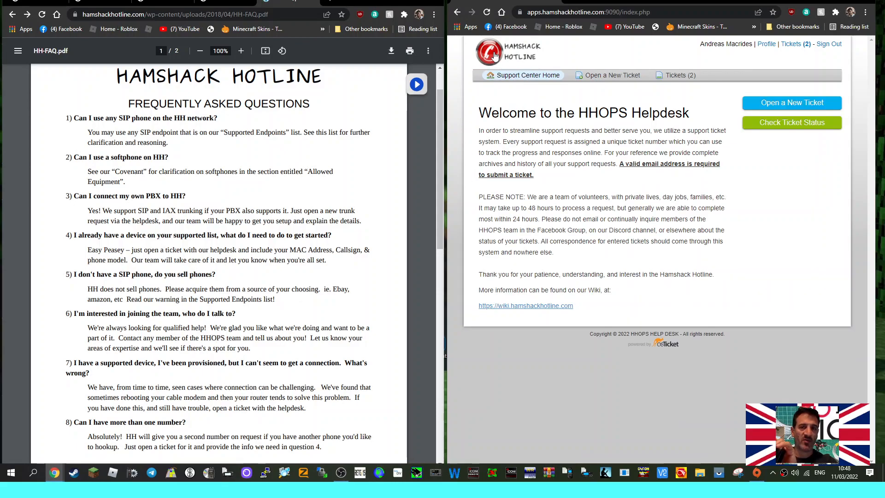
{"action": "mouse_move", "coordinate": [587, 32]}
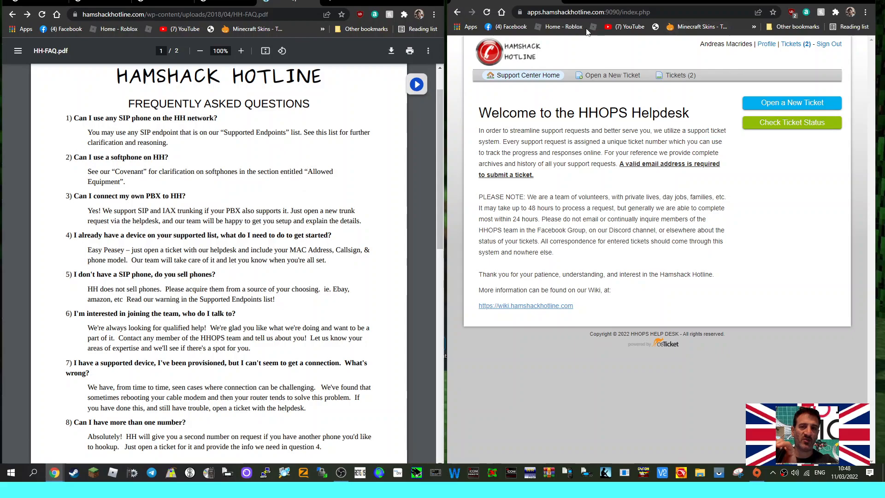
{"action": "mouse_move", "coordinate": [629, 247]}
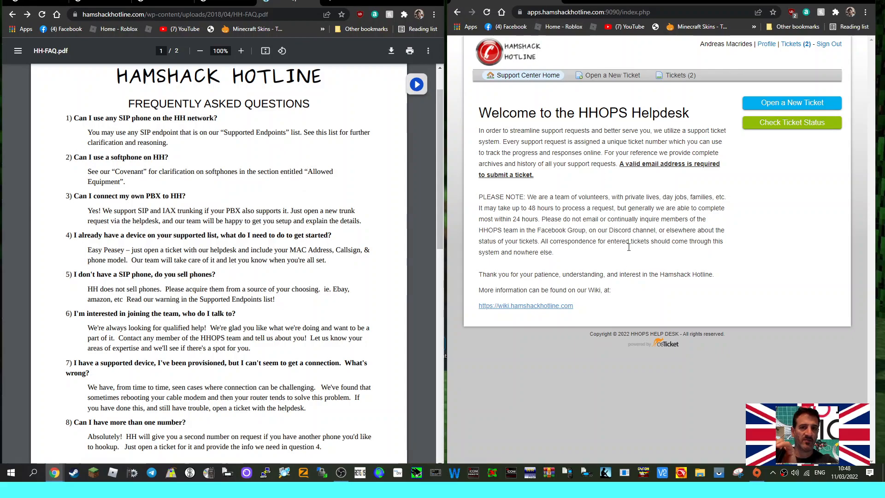
- Follow the helpdesk's wiki link and scroll the Hamshack Hotline Wiki sidebar topics and back
{"action": "left_click", "coordinate": [525, 306]}
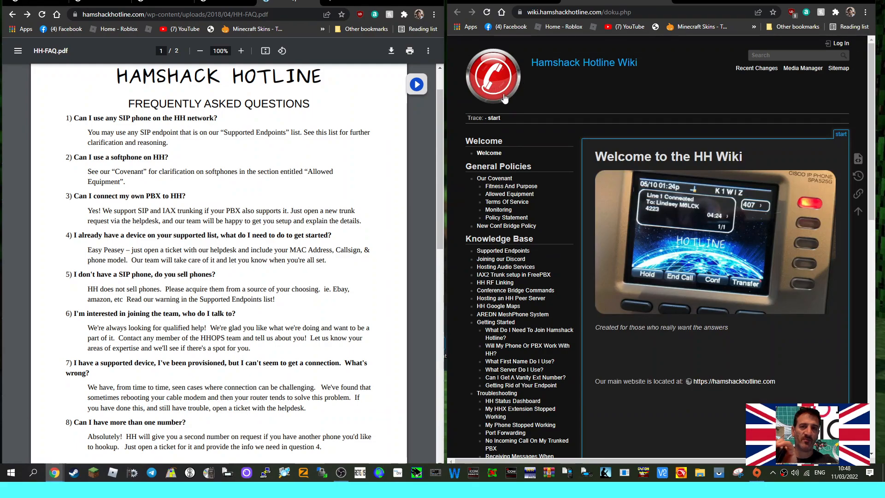
{"action": "mouse_move", "coordinate": [609, 73]}
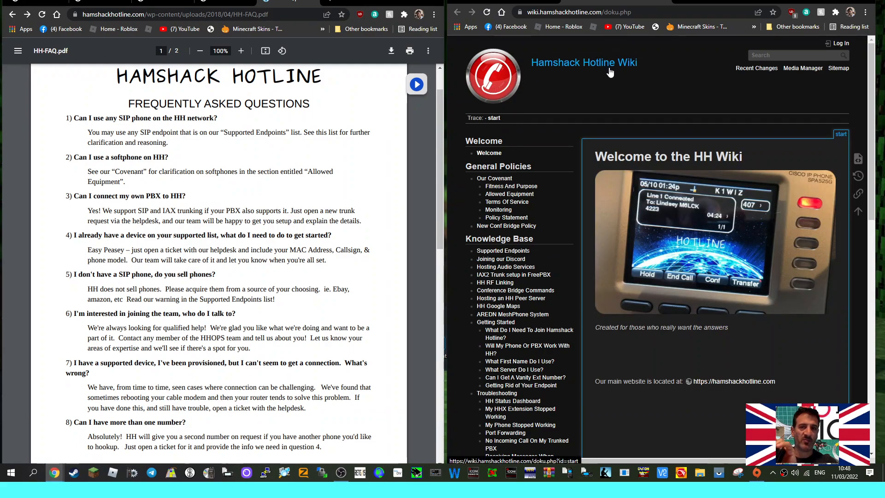
{"action": "scroll", "scroll_direction": "down", "scroll_amount": 3}
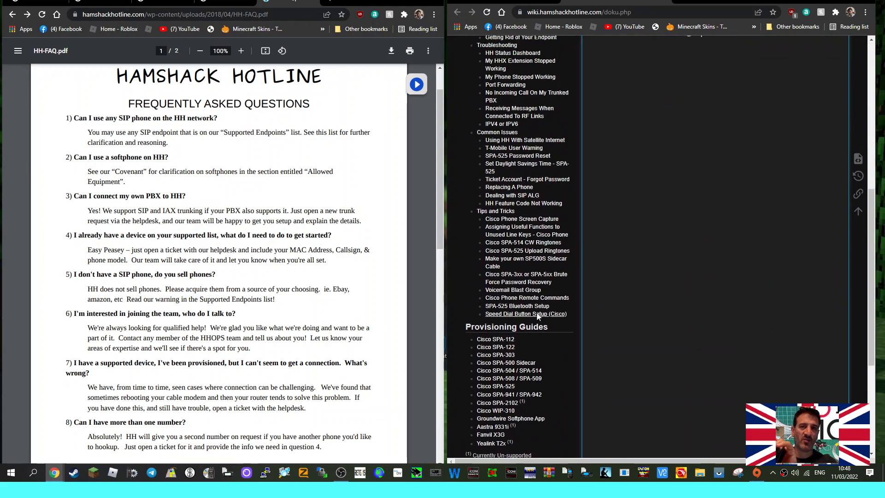
{"action": "scroll", "scroll_direction": "up", "scroll_amount": 3}
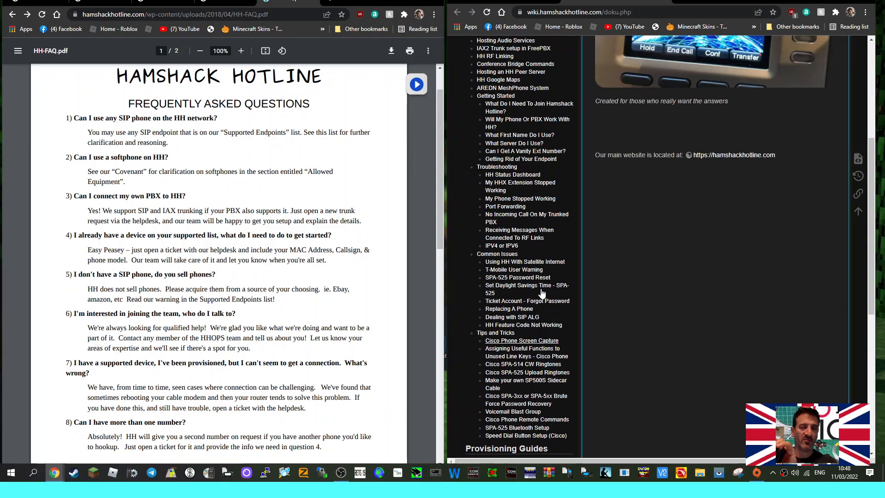
{"action": "scroll", "scroll_direction": "up", "scroll_amount": 3}
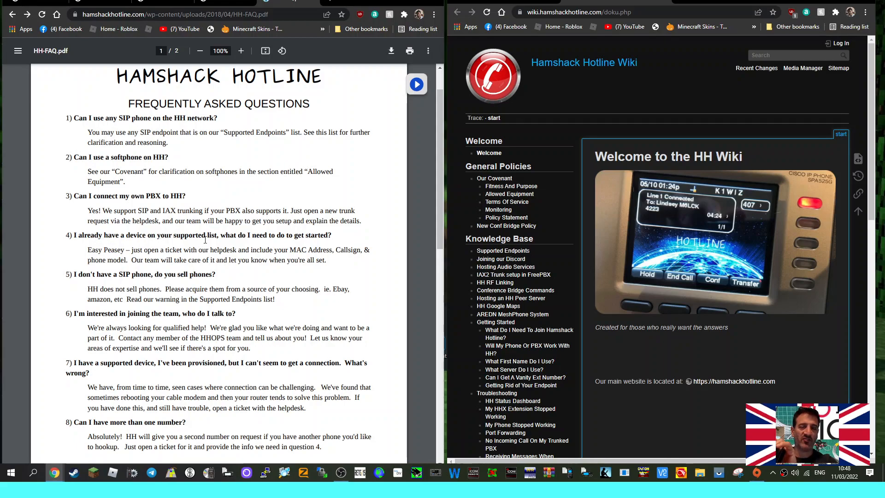
{"action": "mouse_move", "coordinate": [321, 282]}
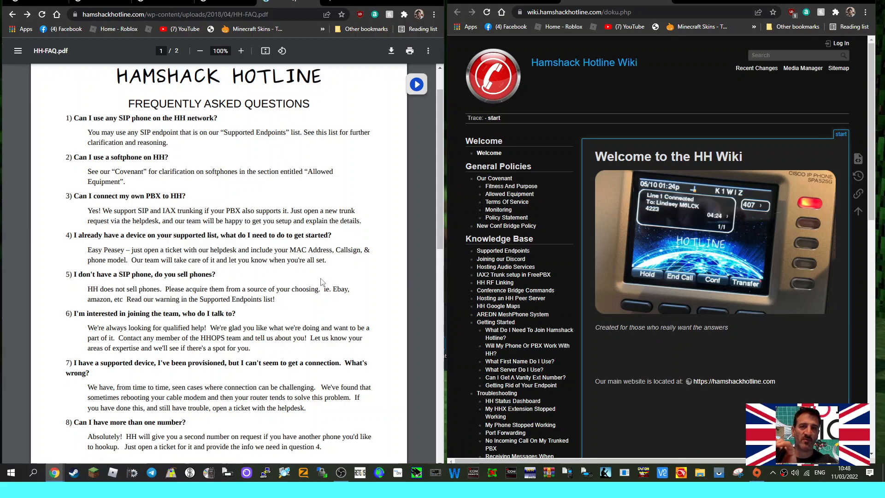
{"action": "mouse_move", "coordinate": [237, 267]}
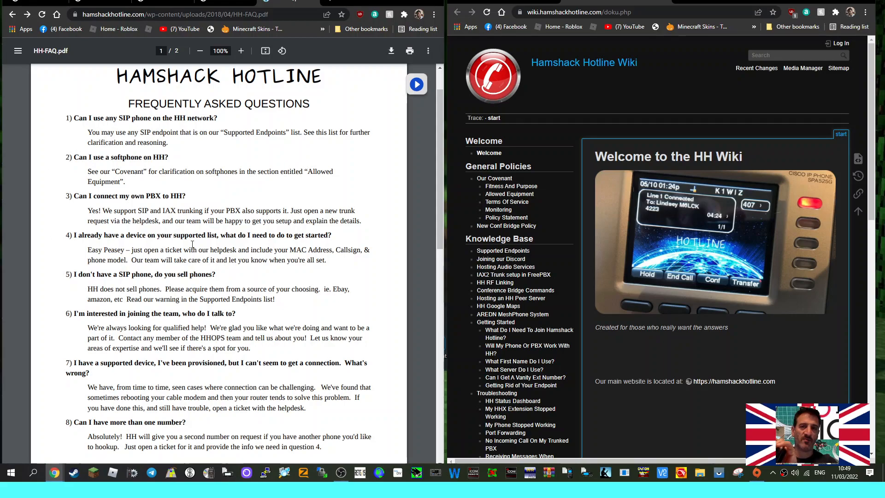
- Scroll the HH-FAQ.pdf through questions 5 to 8 onto page two's question 9
{"action": "scroll", "scroll_direction": "down", "scroll_amount": 3}
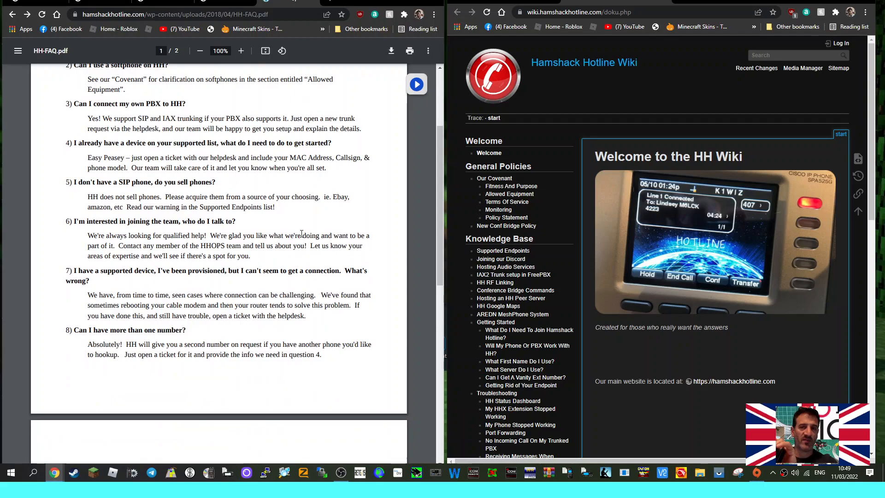
{"action": "mouse_move", "coordinate": [275, 224]}
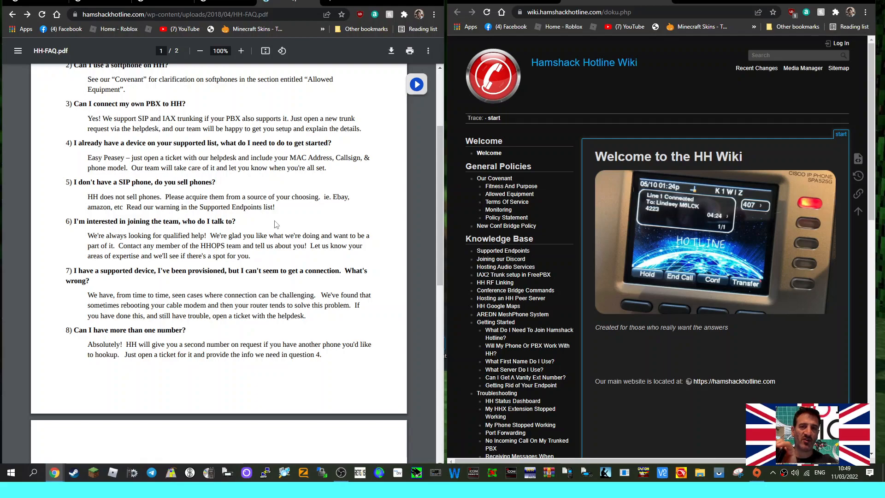
{"action": "mouse_move", "coordinate": [310, 217]}
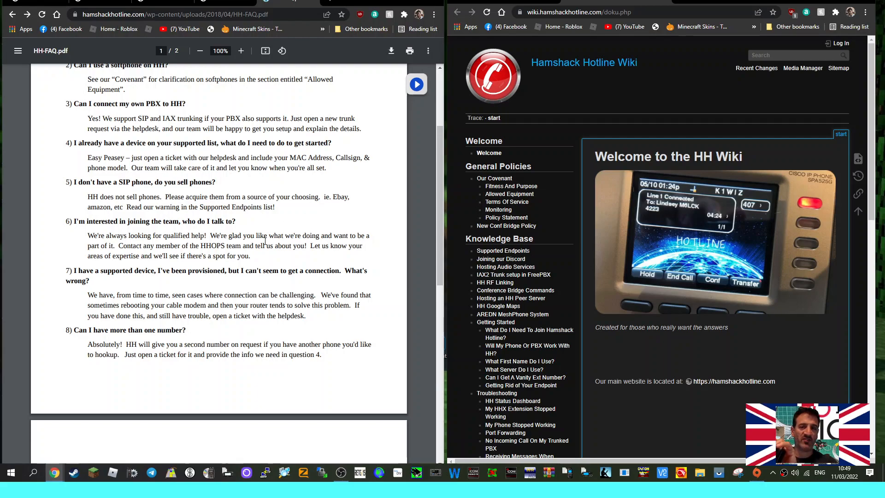
{"action": "scroll", "scroll_direction": "down", "scroll_amount": 3}
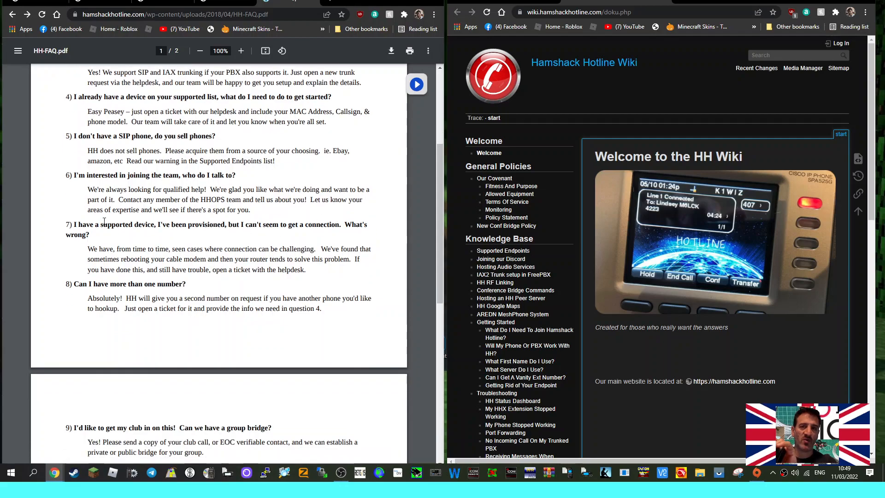
{"action": "mouse_move", "coordinate": [316, 201]}
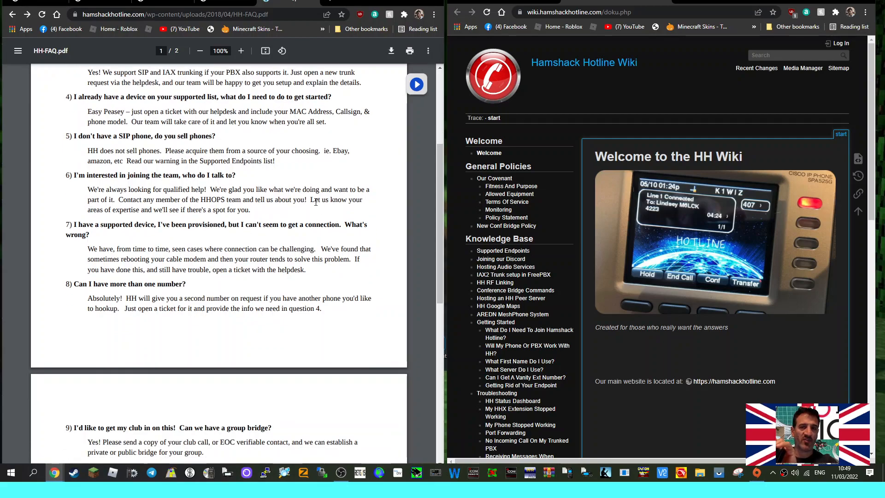
{"action": "mouse_move", "coordinate": [435, 232]}
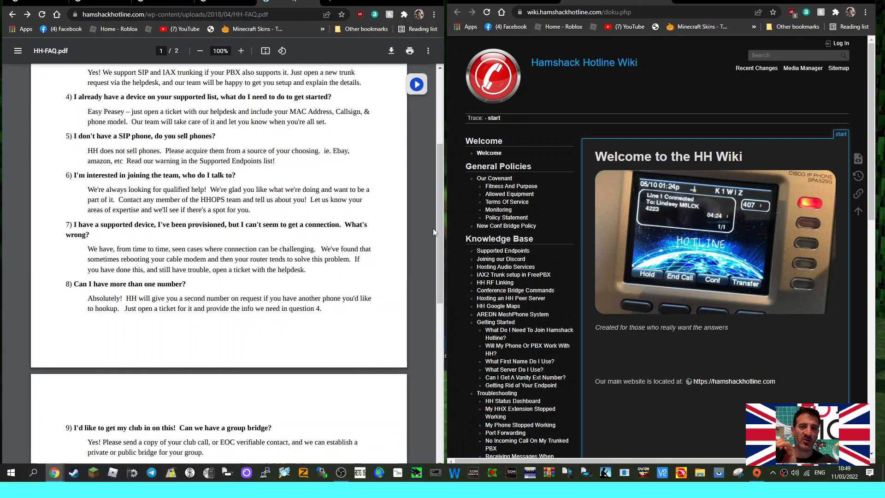
{"action": "mouse_move", "coordinate": [330, 173]}
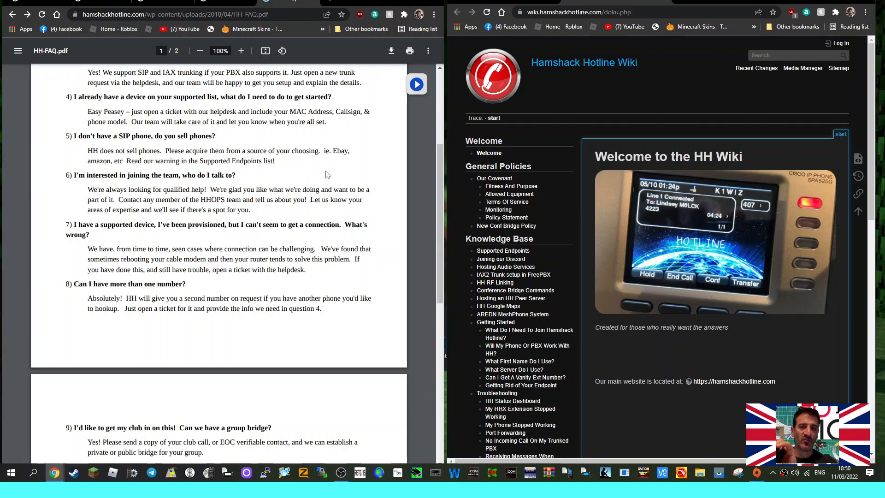
{"action": "scroll", "scroll_direction": "down", "scroll_amount": 3}
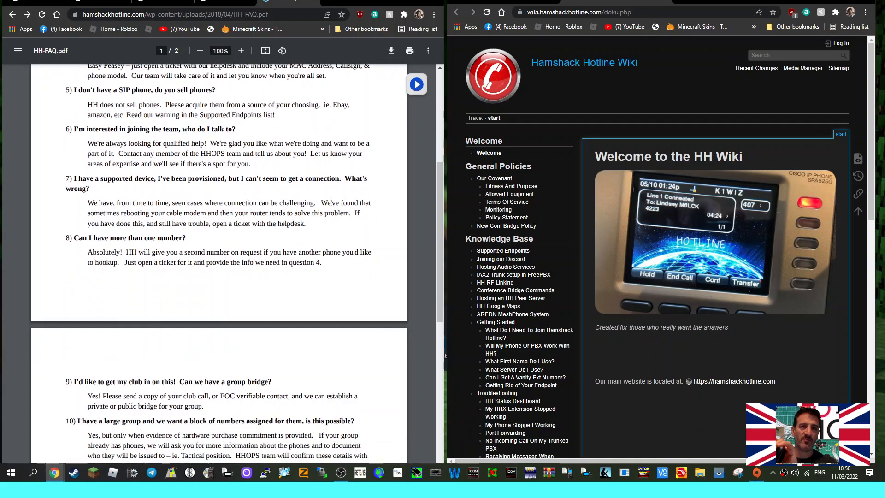
{"action": "mouse_move", "coordinate": [172, 193]}
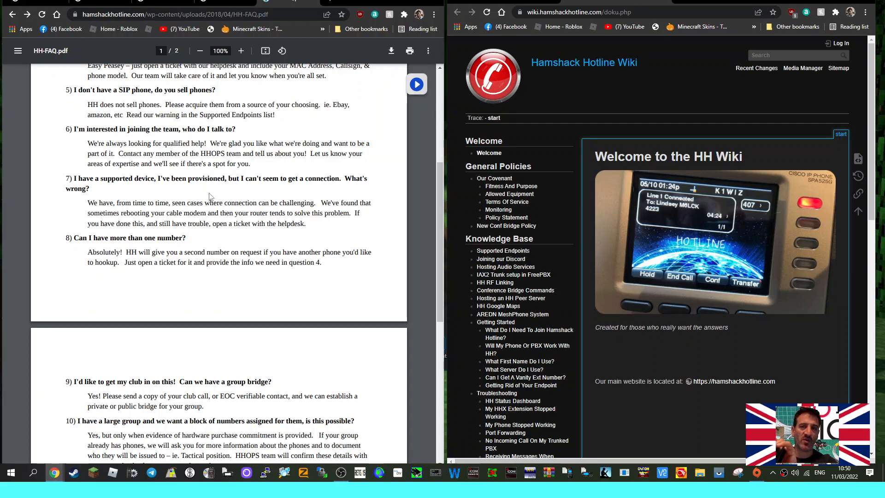
{"action": "mouse_move", "coordinate": [292, 219]}
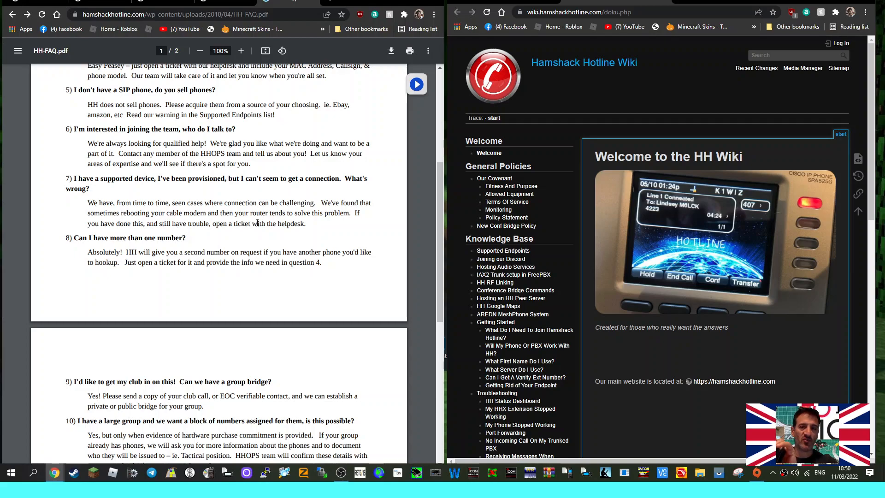
{"action": "mouse_move", "coordinate": [344, 243]}
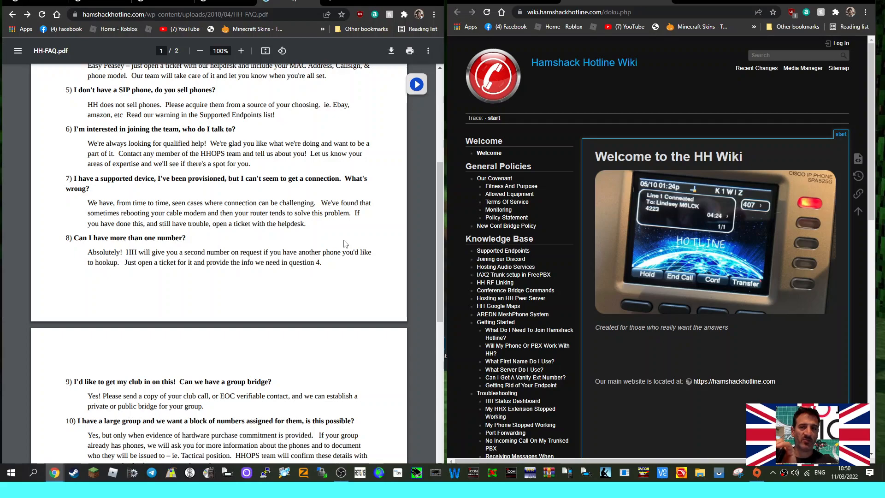
{"action": "mouse_move", "coordinate": [566, 63]}
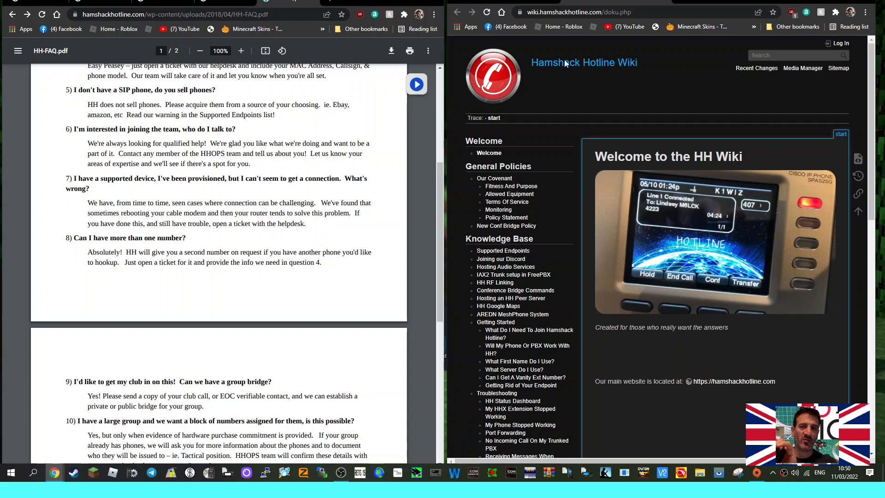
{"action": "mouse_move", "coordinate": [231, 231]}
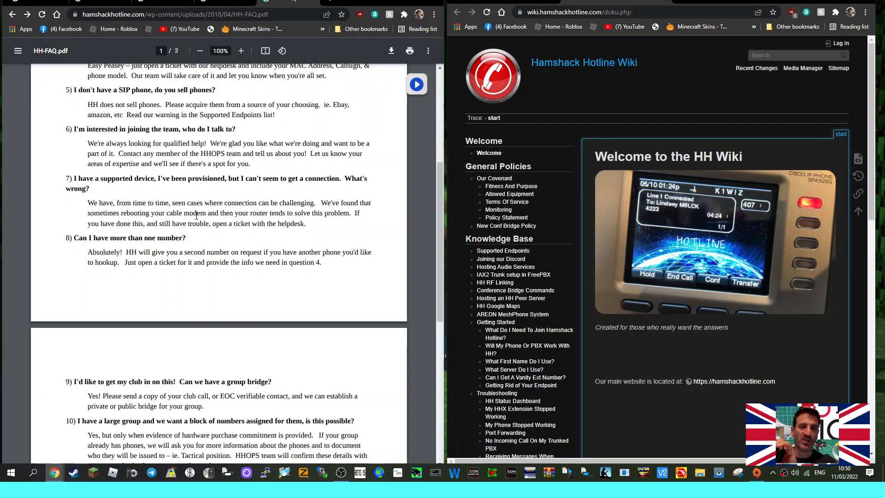
{"action": "mouse_move", "coordinate": [221, 243]}
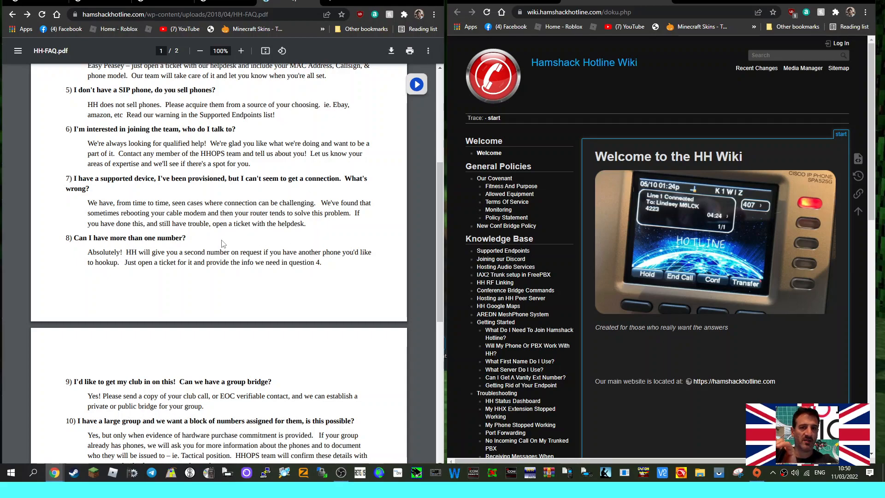
- Scroll the FAQ's second page through questions 9–14 to the further-documents list
{"action": "scroll", "scroll_direction": "down", "scroll_amount": 3}
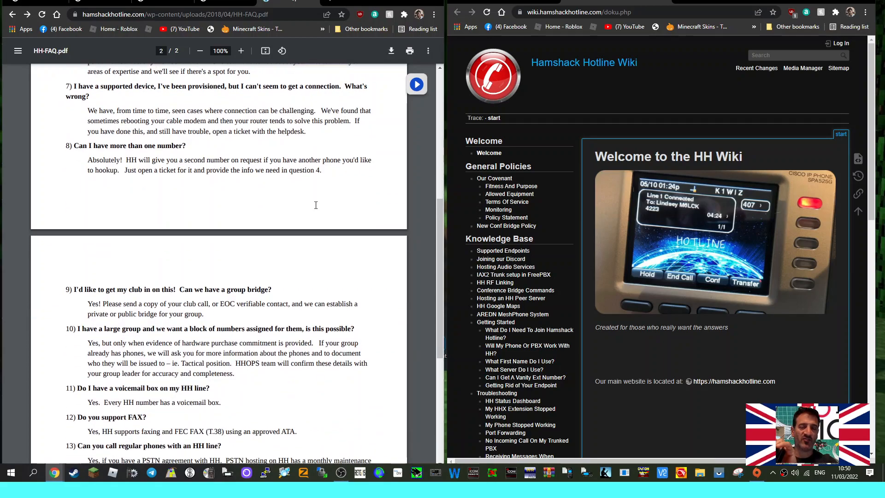
{"action": "scroll", "scroll_direction": "down", "scroll_amount": 3}
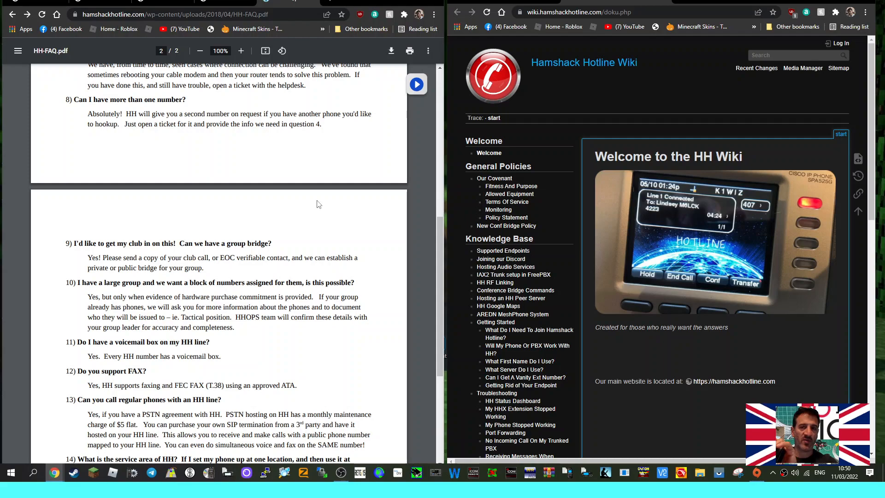
{"action": "scroll", "scroll_direction": "down", "scroll_amount": 3}
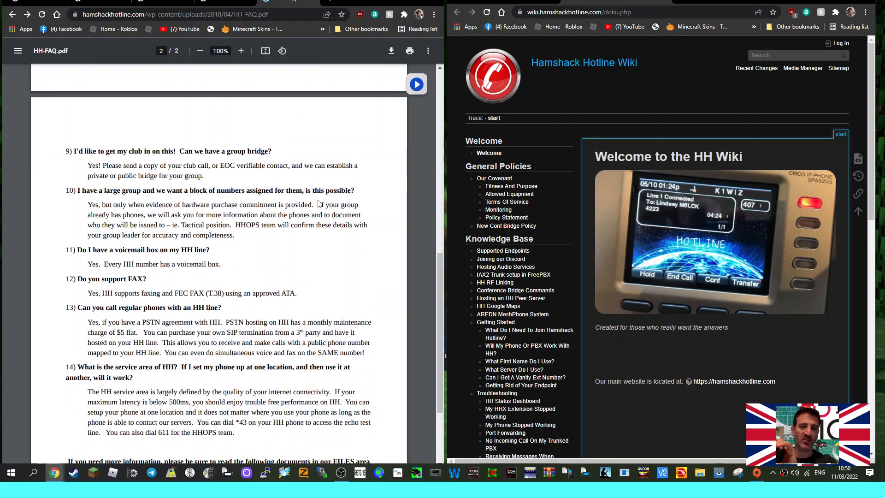
{"action": "scroll", "scroll_direction": "down", "scroll_amount": 3}
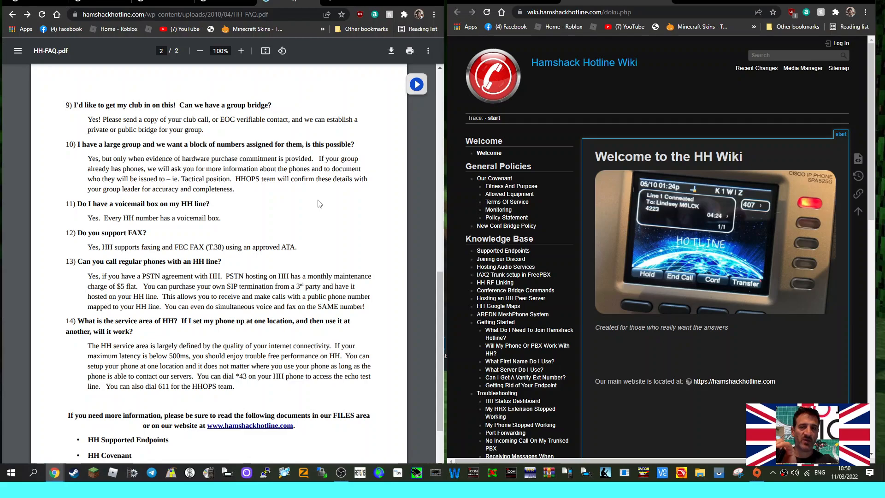
{"action": "mouse_move", "coordinate": [292, 201]}
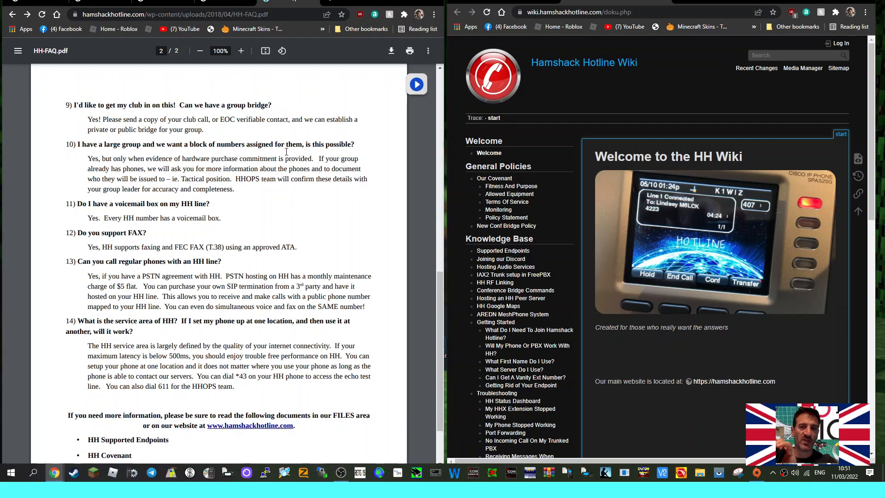
{"action": "mouse_move", "coordinate": [333, 236]}
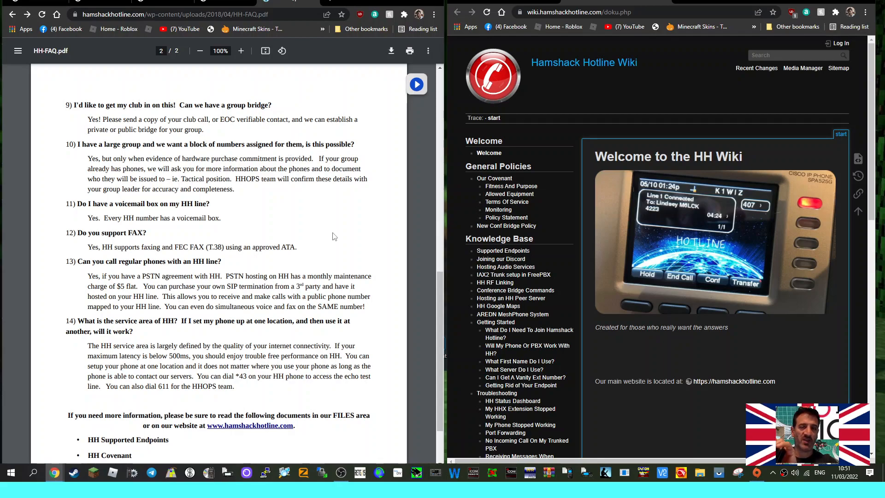
{"action": "mouse_move", "coordinate": [319, 219]}
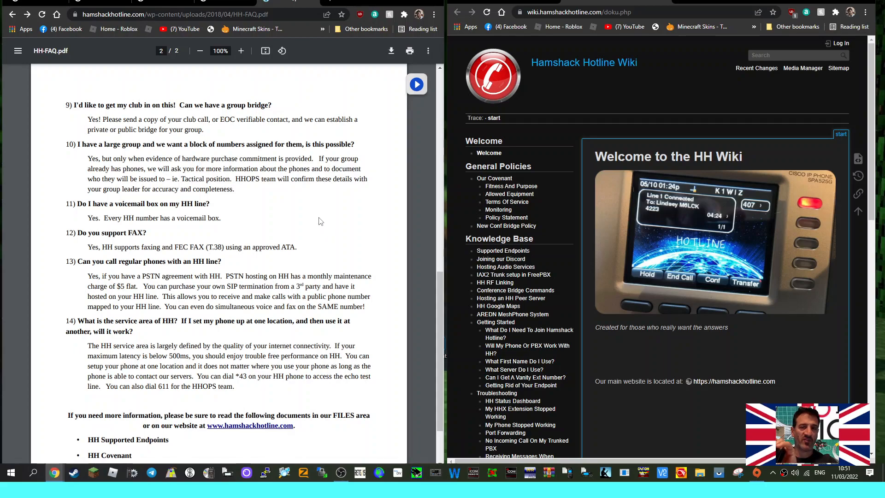
- Scroll to the end of page 2, reaching the note about helpdesk tickets
{"action": "scroll", "scroll_direction": "down", "scroll_amount": 3}
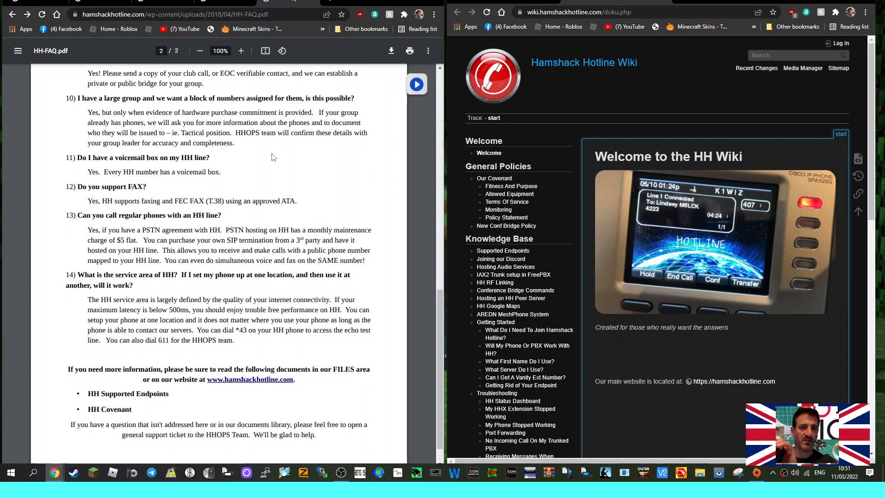
{"action": "mouse_move", "coordinate": [333, 175]}
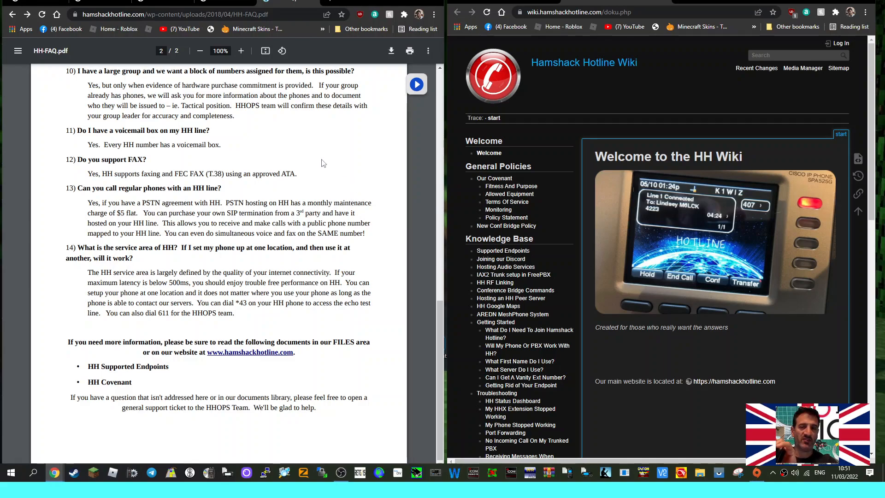
{"action": "mouse_move", "coordinate": [221, 223]}
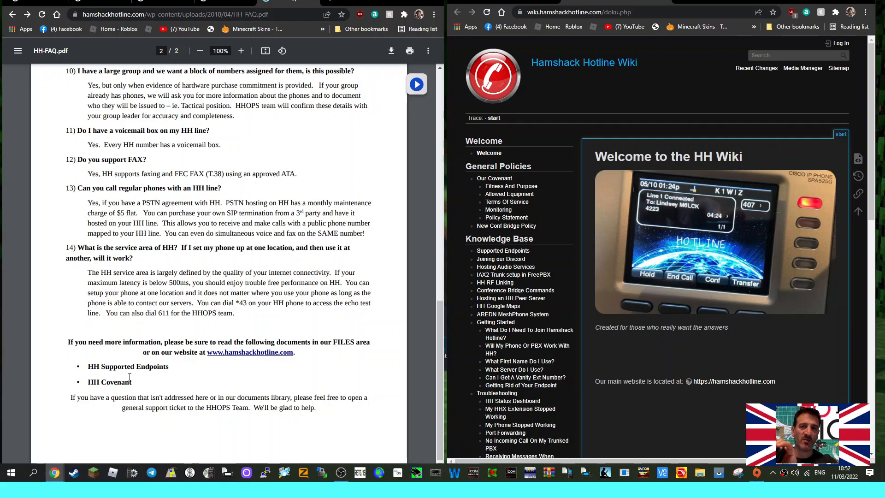
{"action": "mouse_move", "coordinate": [118, 390]}
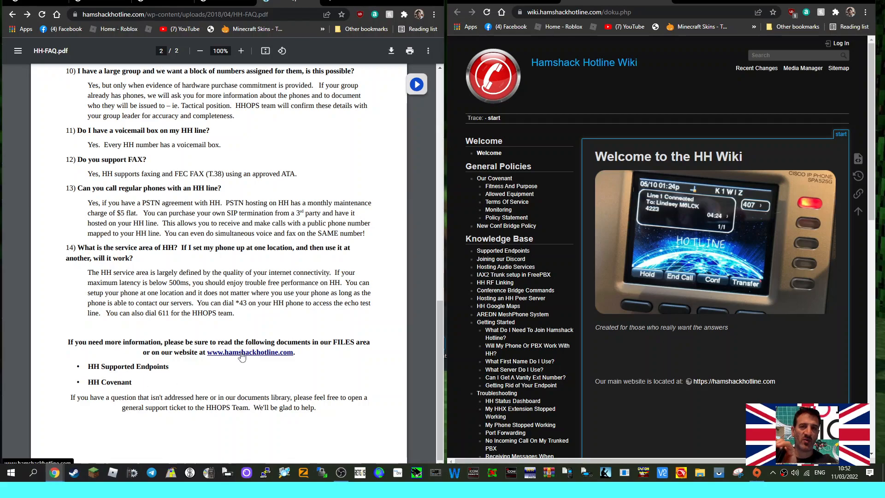
- Go from hamshackhotline.com to the Phonebook, then open SERVICES > BLF CALLS dashboard
{"action": "left_click", "coordinate": [250, 352]}
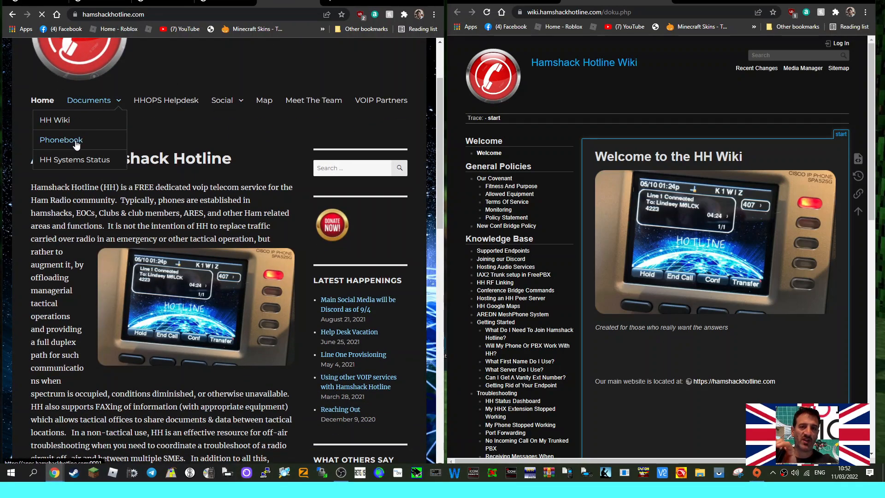
{"action": "left_click", "coordinate": [61, 140]}
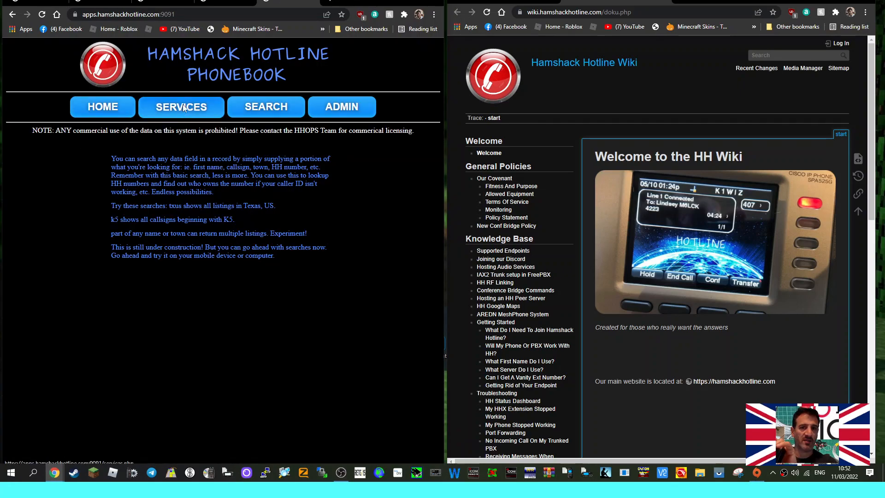
{"action": "left_click", "coordinate": [181, 107]}
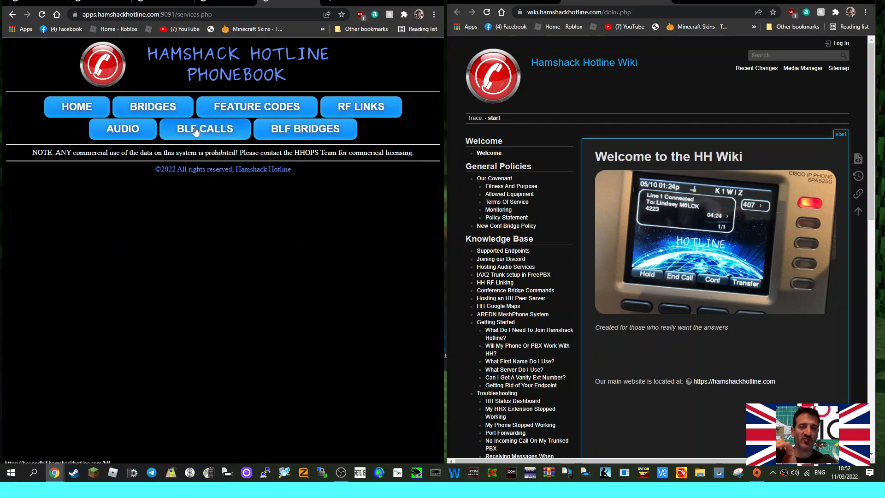
{"action": "left_click", "coordinate": [205, 129]}
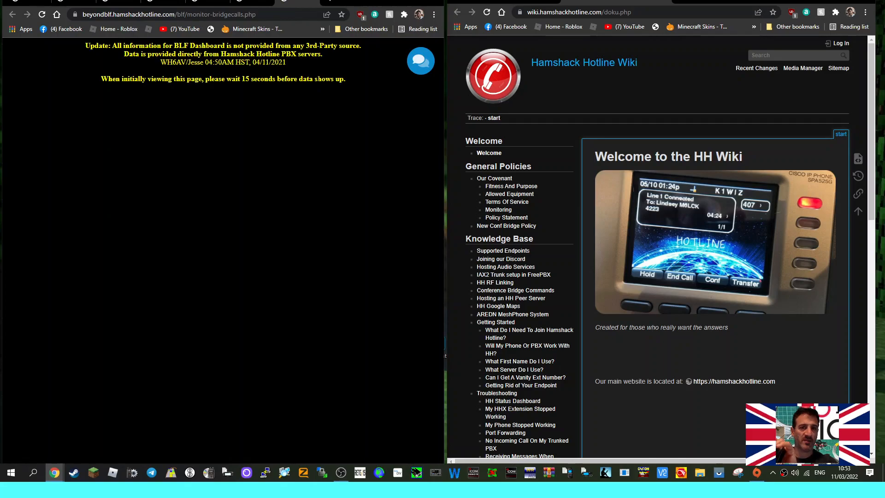
{"action": "mouse_move", "coordinate": [209, 110]}
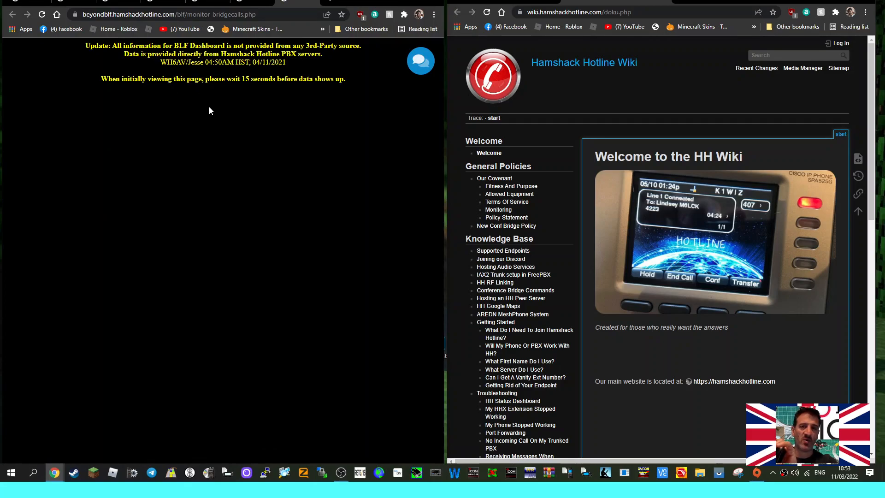
{"action": "mouse_move", "coordinate": [93, 327]}
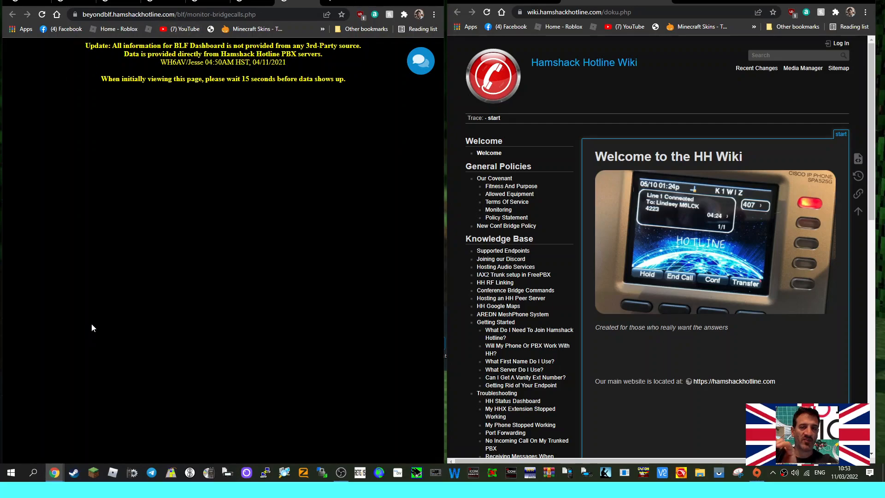
- Bring the Hamshack Hotline Wiki forward and scroll its topic index down and back up
{"action": "left_click", "coordinate": [493, 73]}
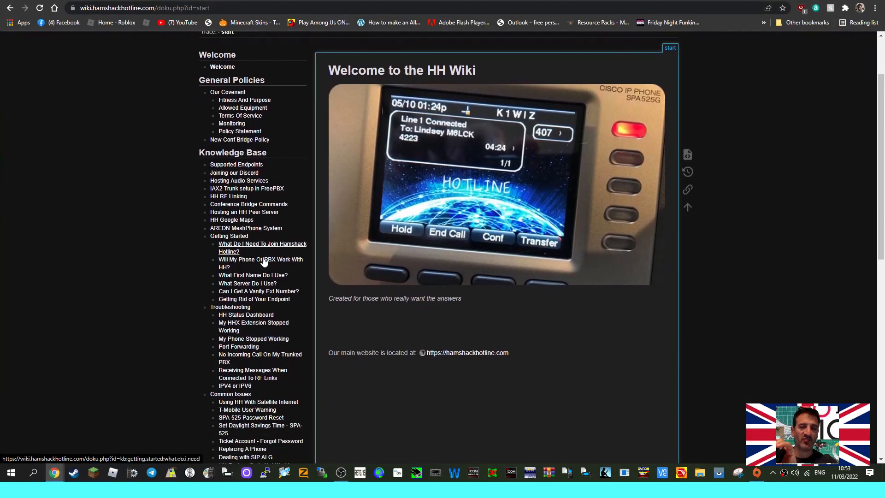
{"action": "scroll", "scroll_direction": "down", "scroll_amount": 3}
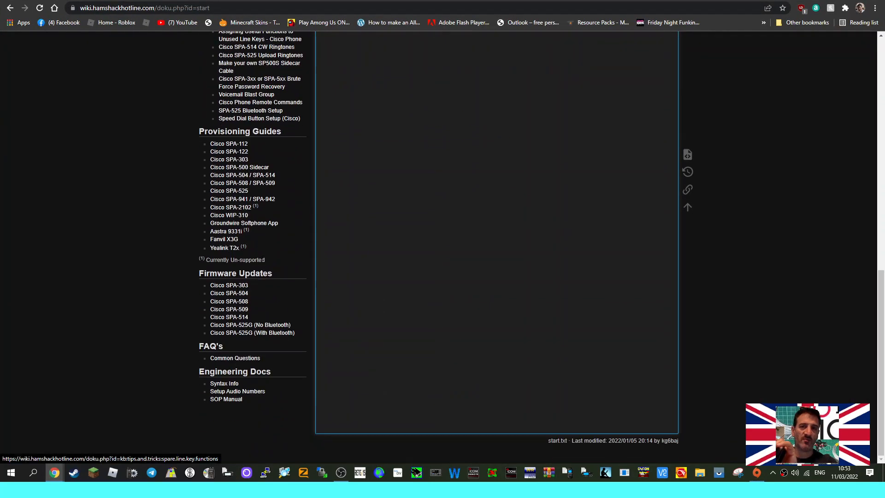
{"action": "scroll", "scroll_direction": "up", "scroll_amount": 3}
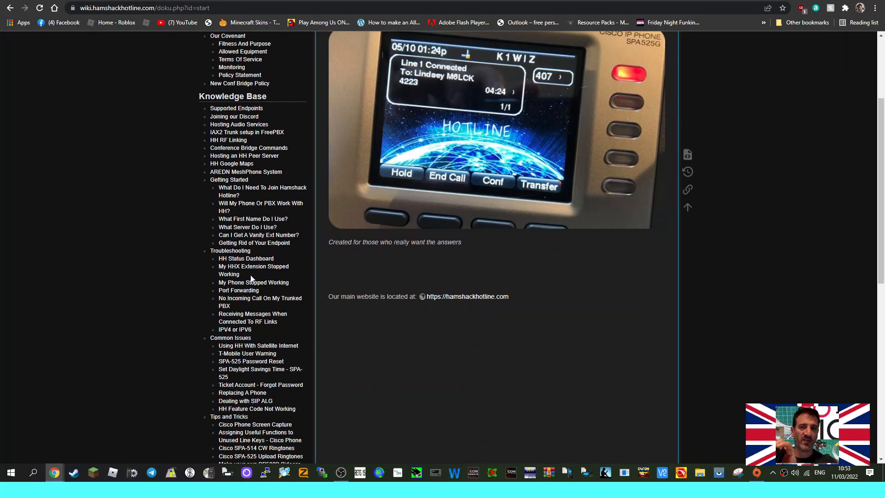
{"action": "scroll", "scroll_direction": "up", "scroll_amount": 3}
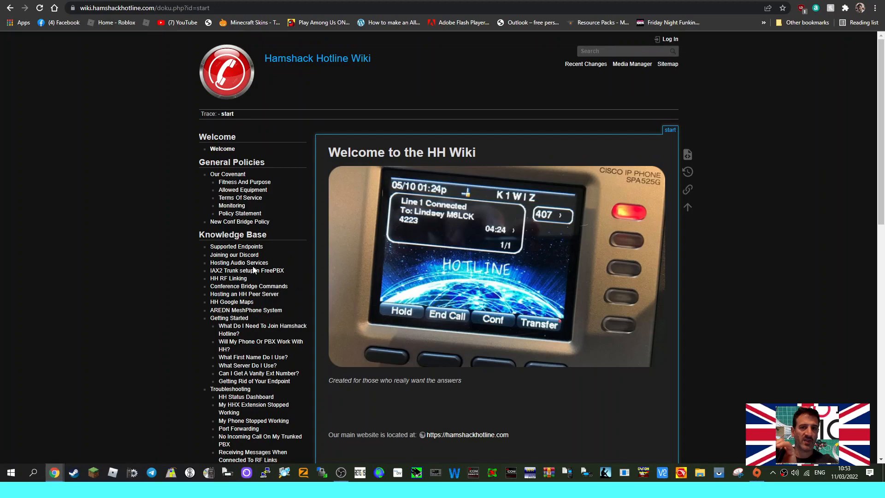
{"action": "mouse_move", "coordinate": [238, 262]}
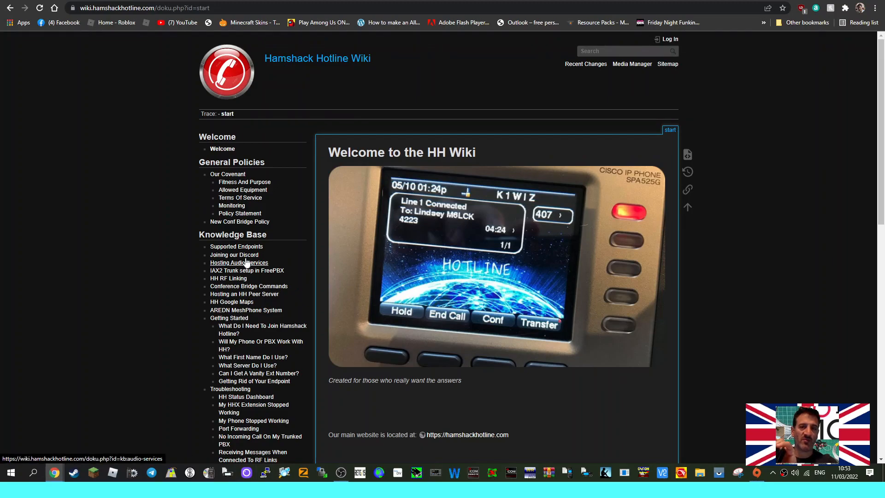
{"action": "mouse_move", "coordinate": [150, 247]}
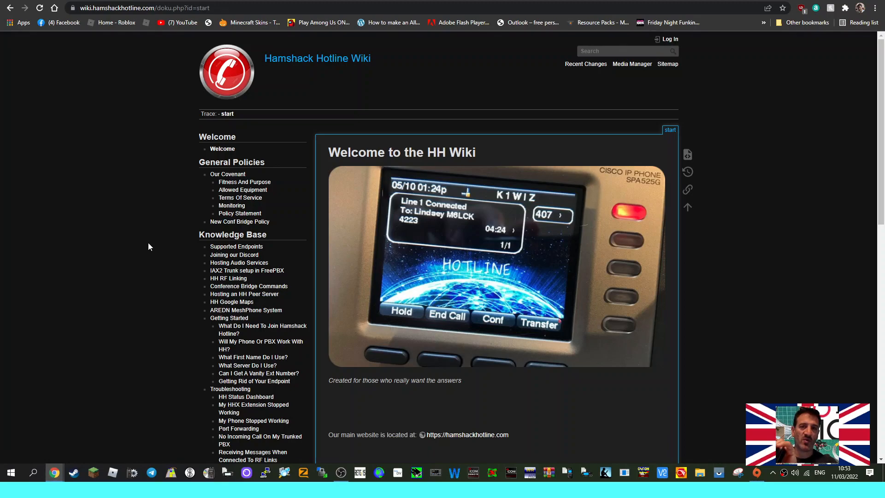
{"action": "mouse_move", "coordinate": [475, 265]}
{"action": "type", "text": "e"}
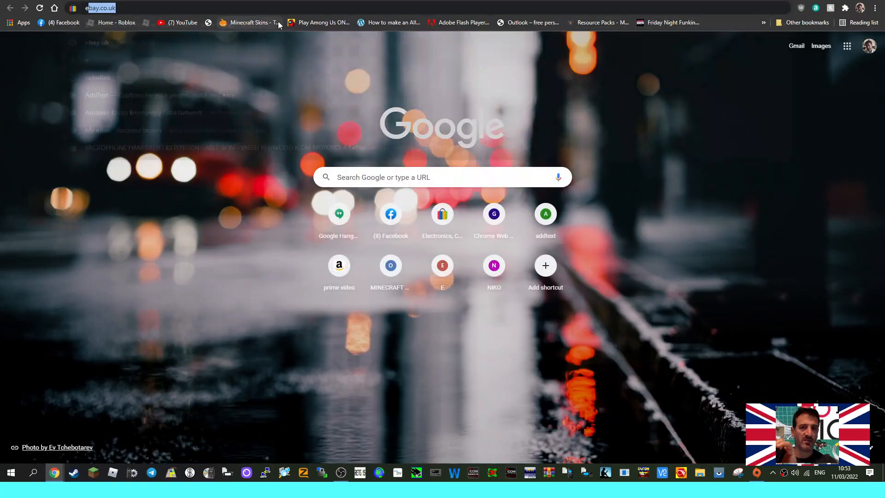
- Search eBay UK for 'cisco 525g', then add 'sip' to the query
{"action": "left_click", "coordinate": [101, 8]}
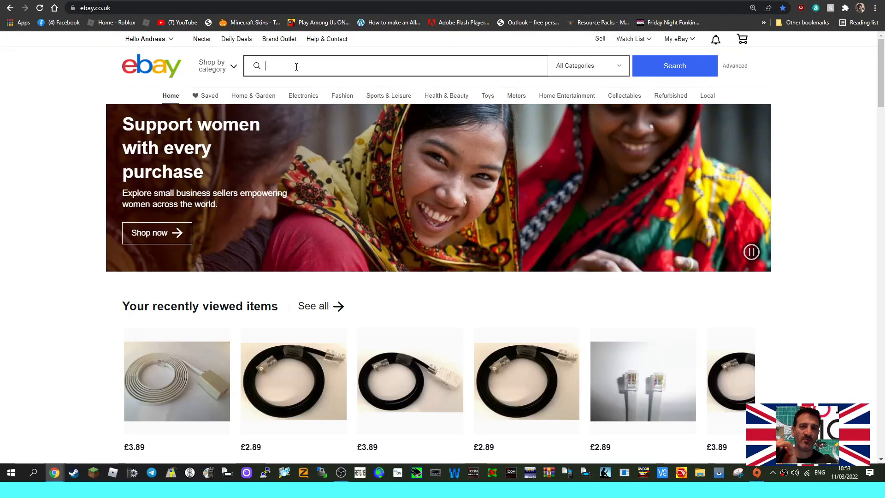
{"action": "type", "text": "cisco"}
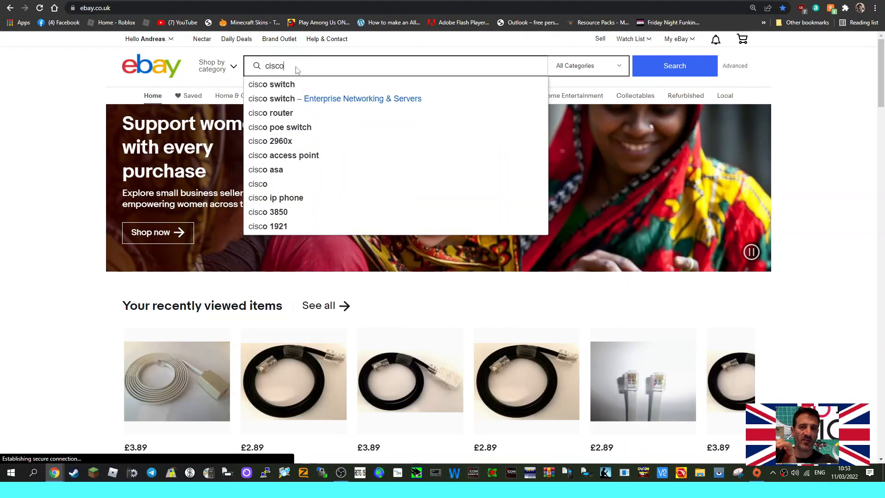
{"action": "type", "text": "525"}
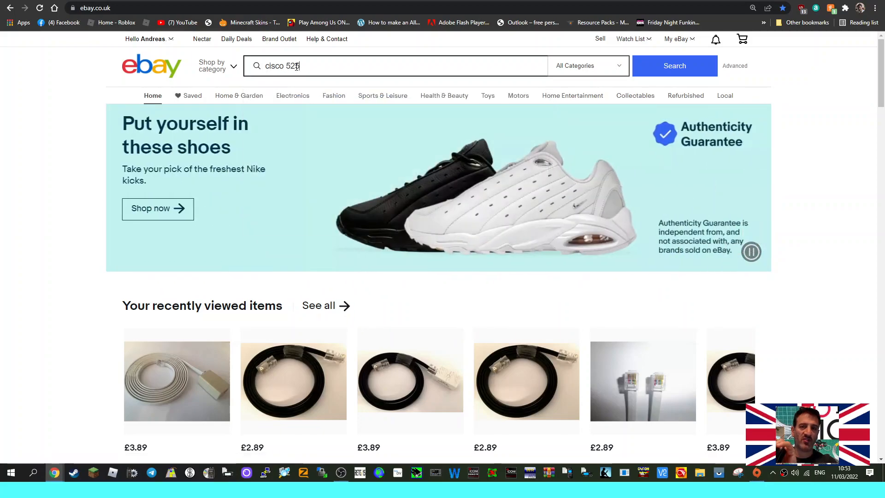
{"action": "left_click", "coordinate": [674, 65]}
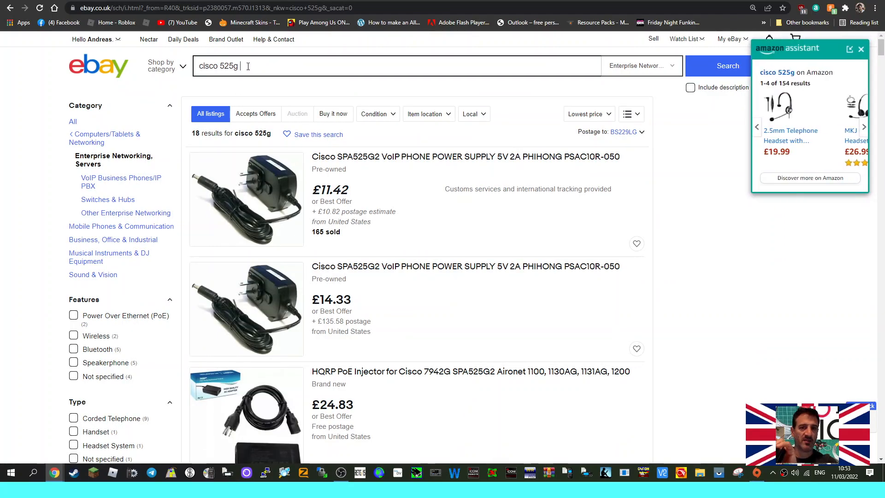
{"action": "type", "text": "sip"}
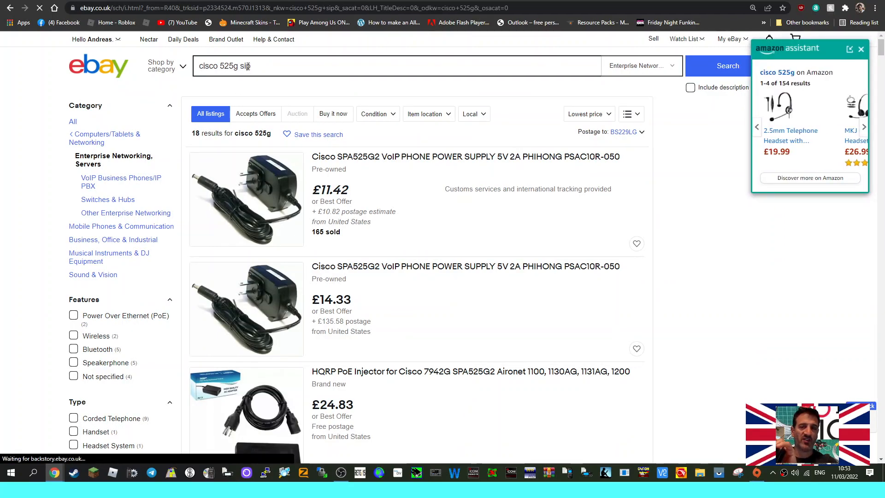
- Run the 'cisco 525g sip' search and scroll through the SPA525G listings and back
{"action": "left_click", "coordinate": [727, 66]}
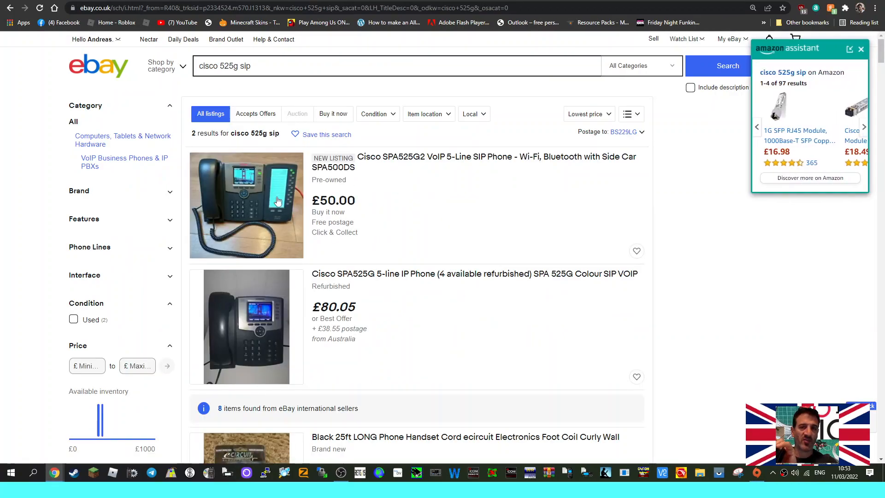
{"action": "scroll", "scroll_direction": "down", "scroll_amount": 3}
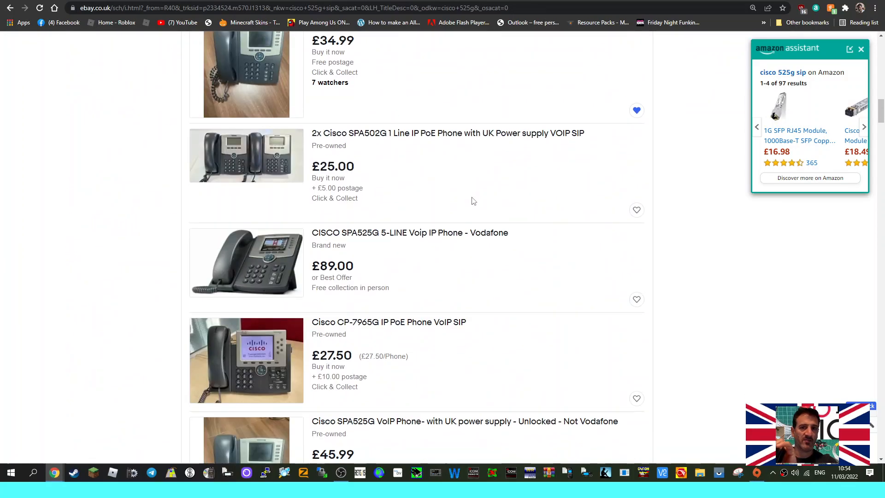
{"action": "scroll", "scroll_direction": "down", "scroll_amount": 3}
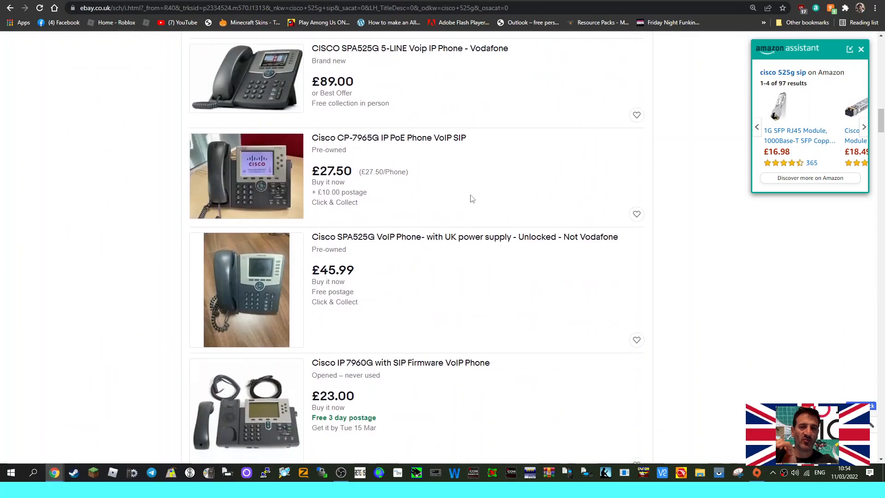
{"action": "scroll", "scroll_direction": "down", "scroll_amount": 3}
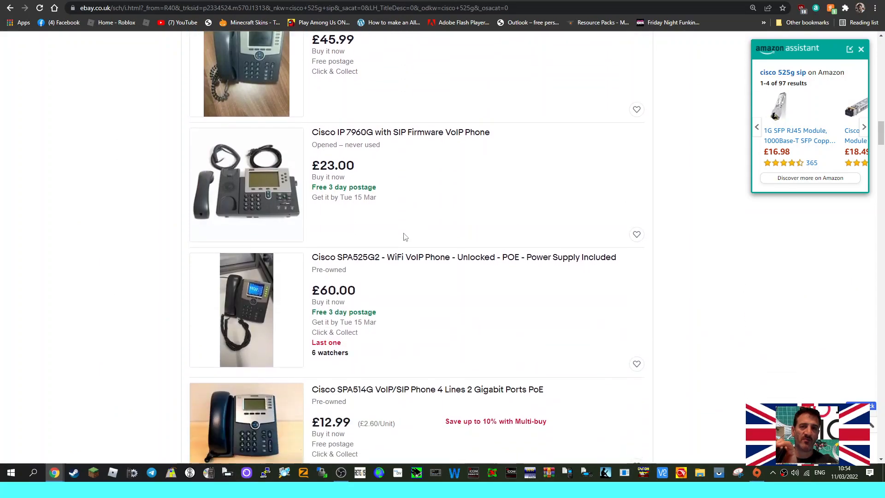
{"action": "scroll", "scroll_direction": "down", "scroll_amount": 3}
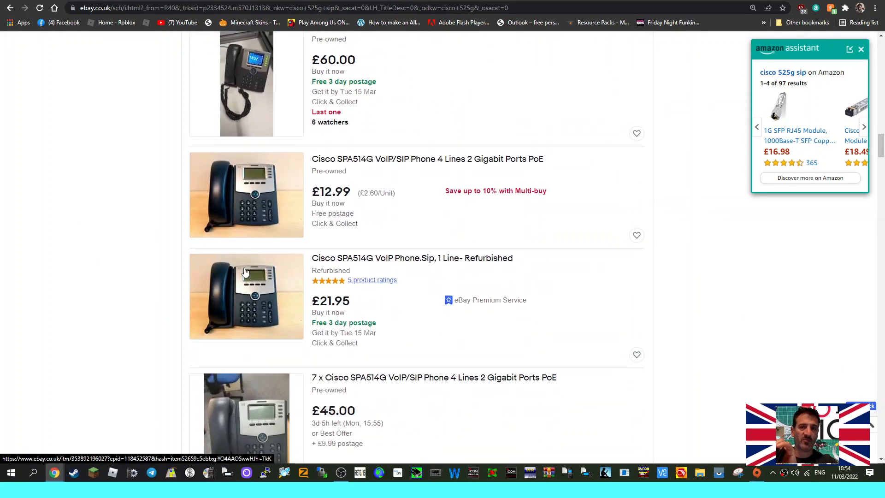
{"action": "mouse_move", "coordinate": [445, 243]}
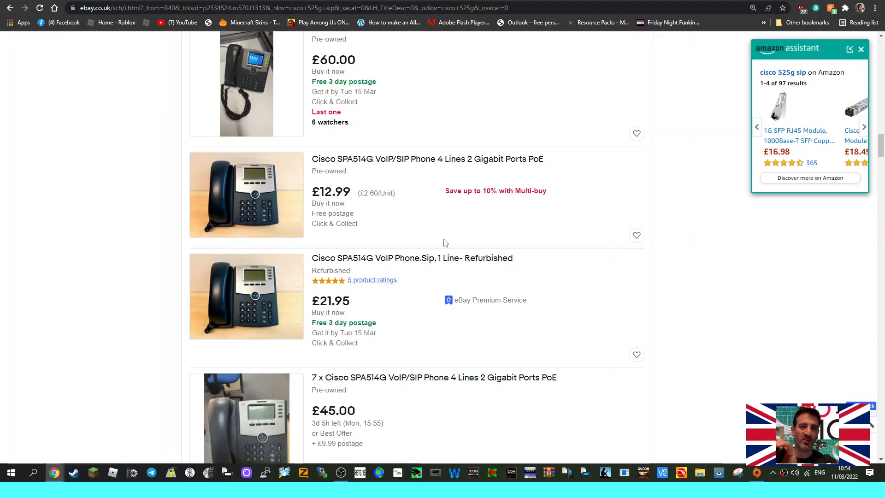
{"action": "scroll", "scroll_direction": "down", "scroll_amount": 3}
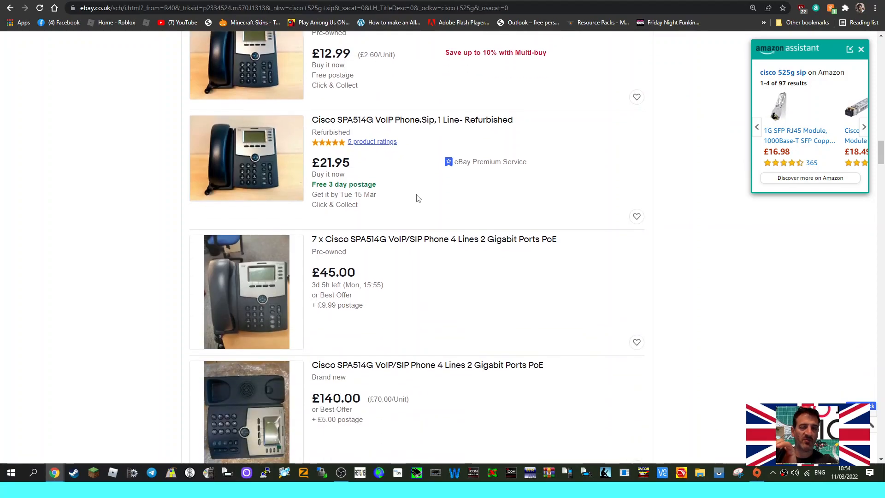
{"action": "scroll", "scroll_direction": "down", "scroll_amount": 3}
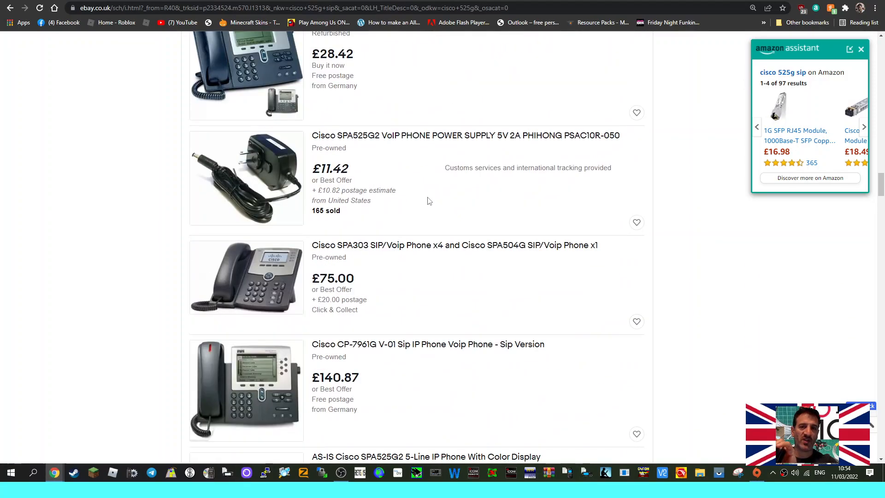
{"action": "scroll", "scroll_direction": "up", "scroll_amount": 3}
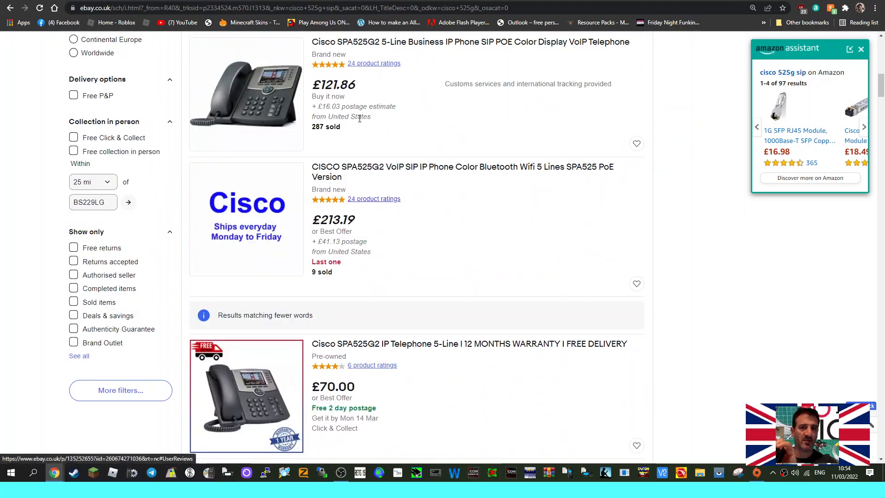
{"action": "scroll", "scroll_direction": "up", "scroll_amount": 3}
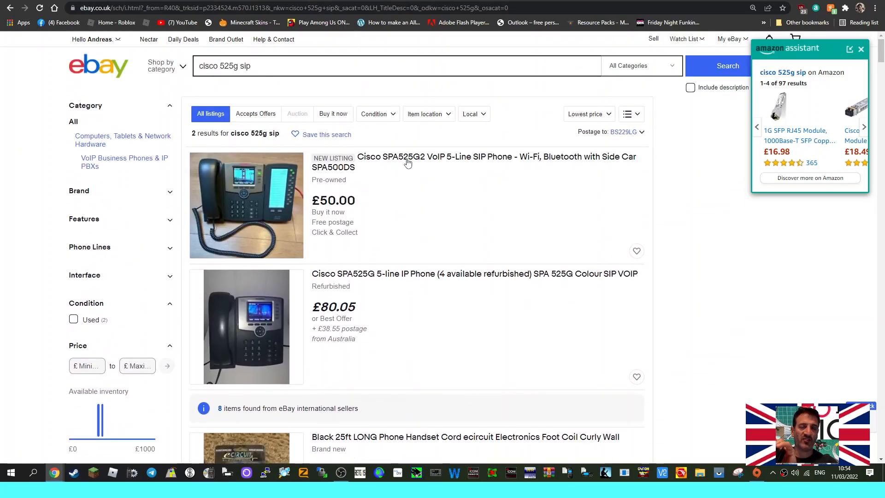